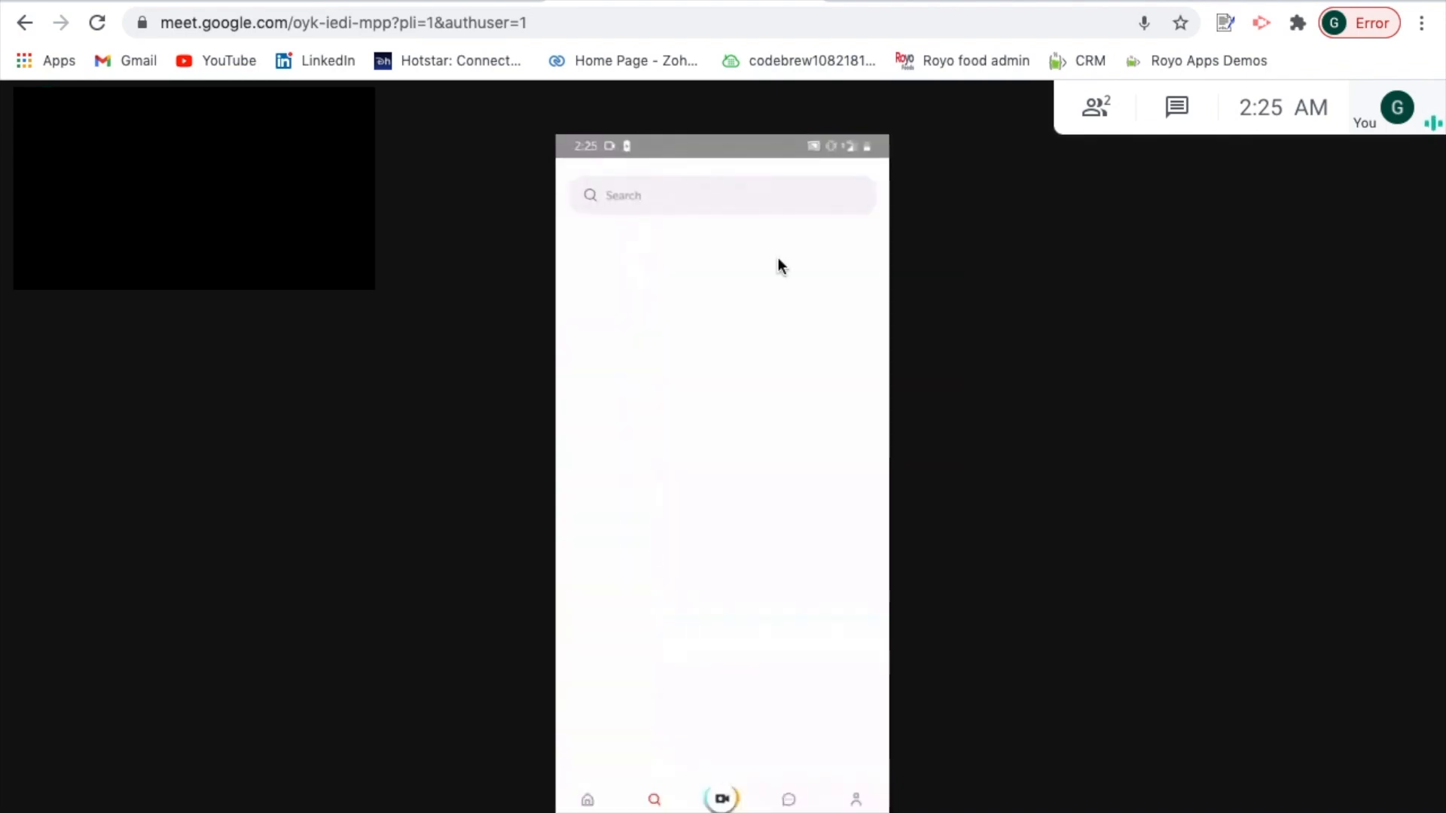
Search the app for 'dhr', view matching videos, then start the recording camera.
{"action": "left_click", "coordinate": [720, 196]}
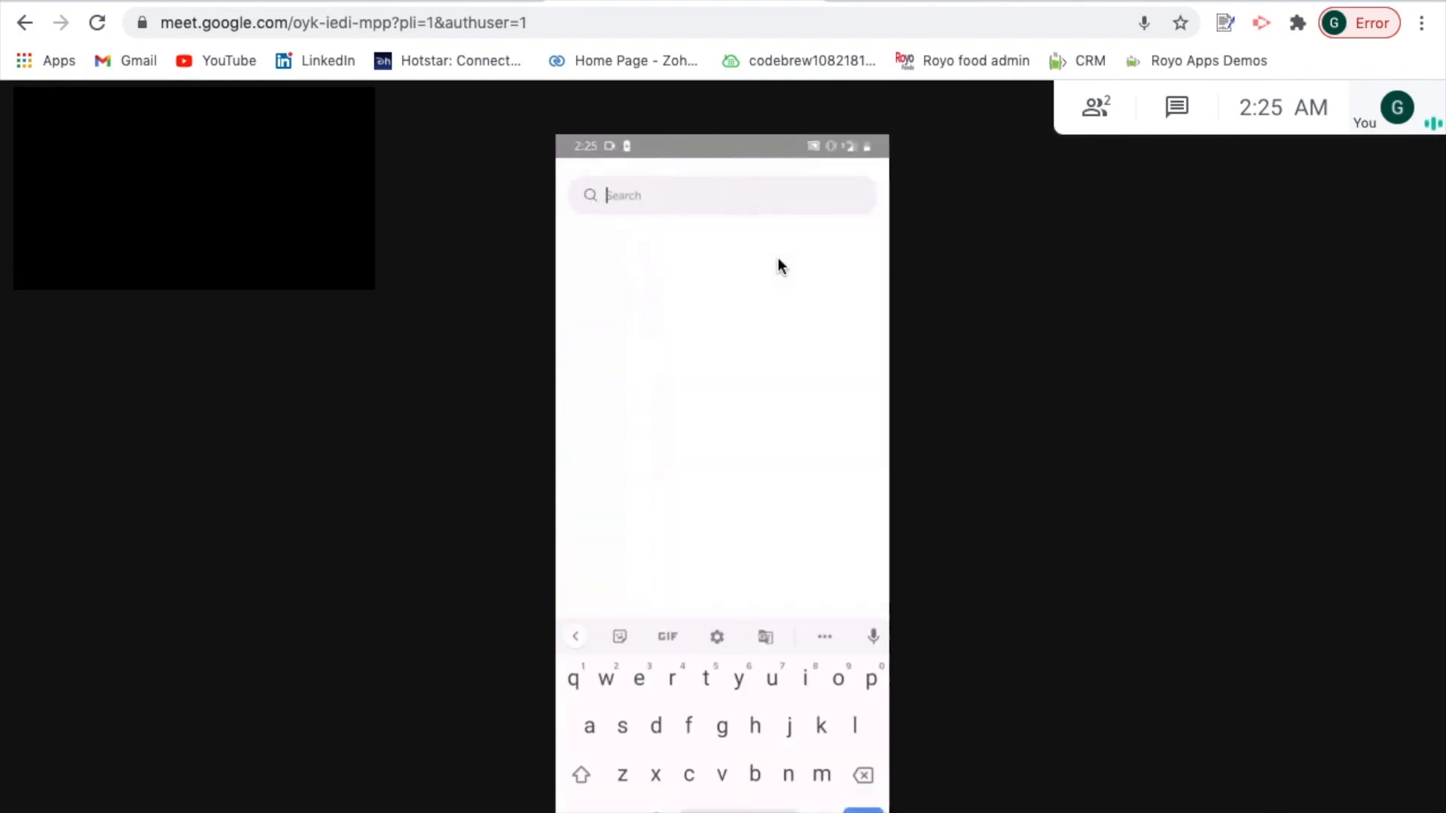
{"action": "type", "text": "dhr"}
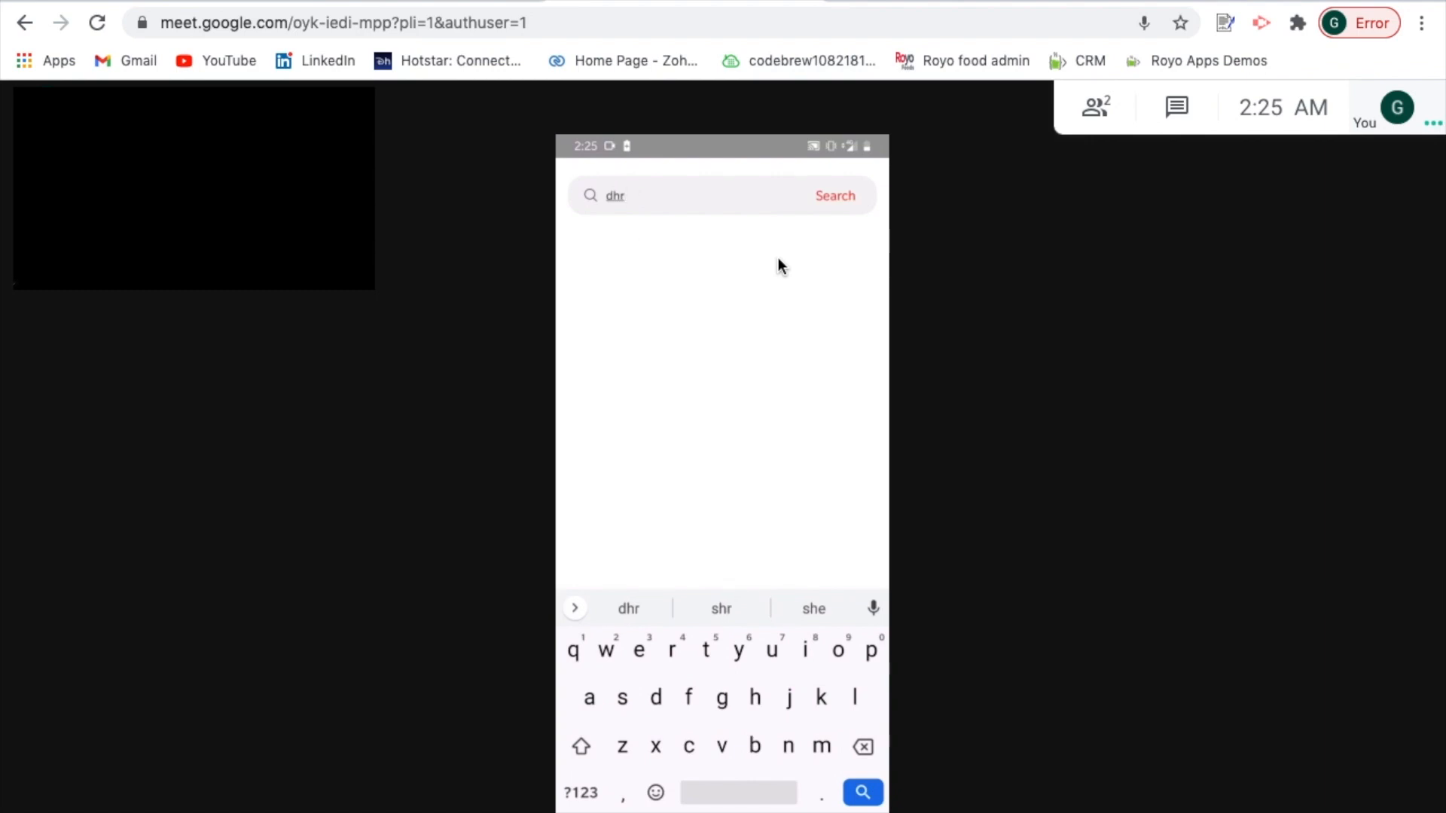
{"action": "left_click", "coordinate": [835, 195]}
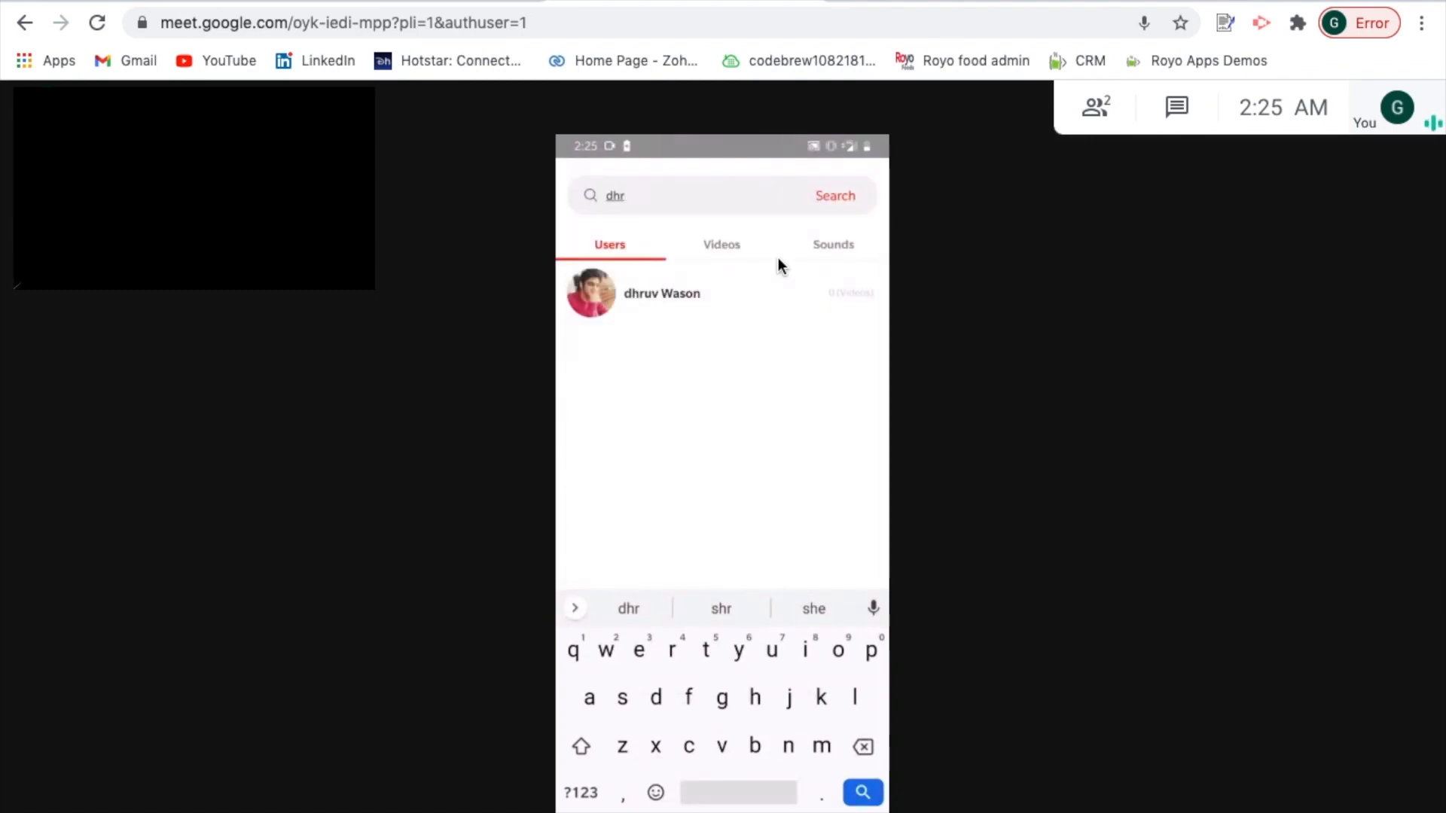
{"action": "left_click", "coordinate": [721, 244]}
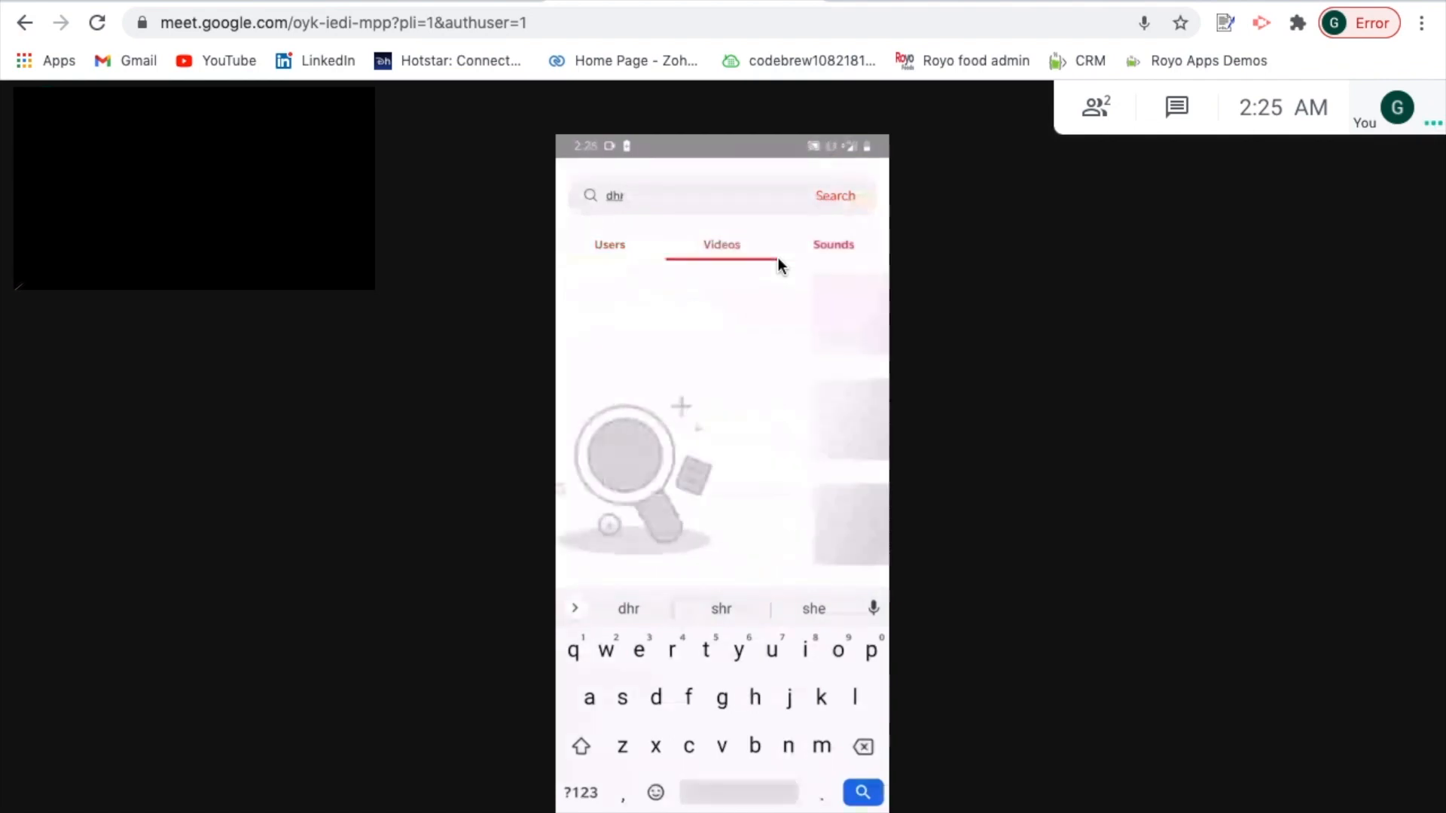
{"action": "left_click", "coordinate": [833, 244]}
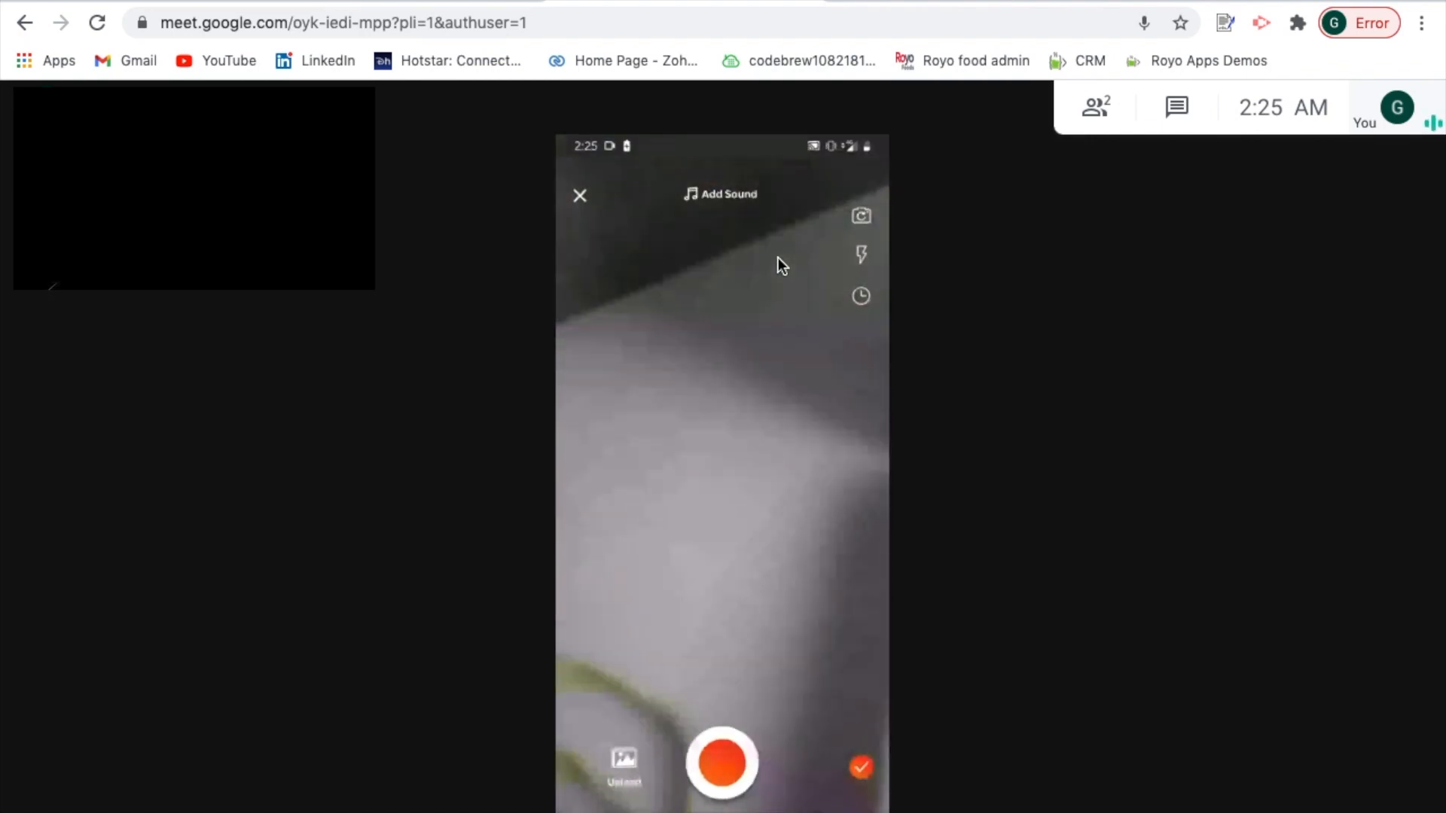
Record a short clip of the laptop keyboard and return past the go-back warning.
{"action": "left_click", "coordinate": [627, 764]}
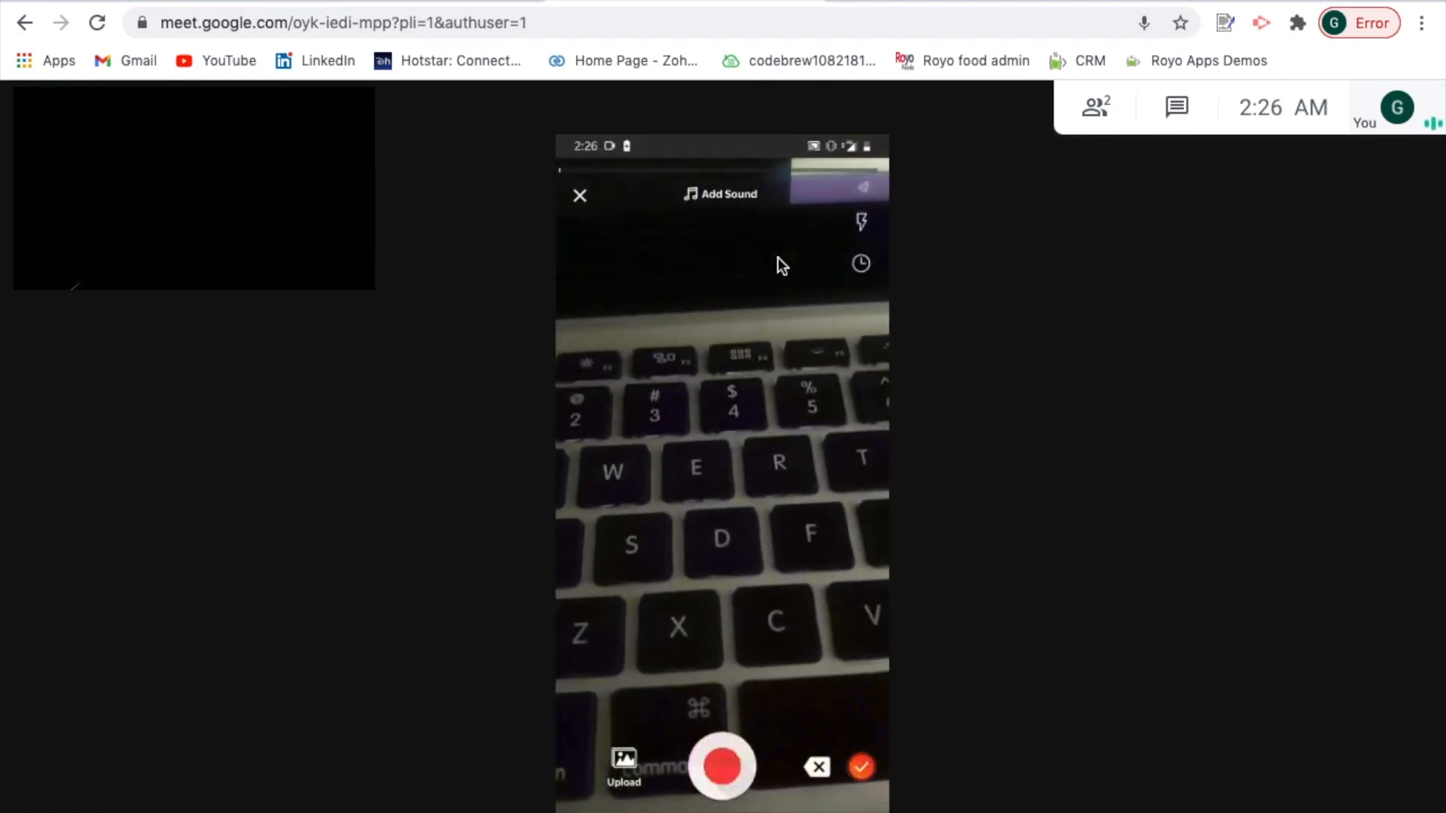
{"action": "left_click", "coordinate": [721, 777]}
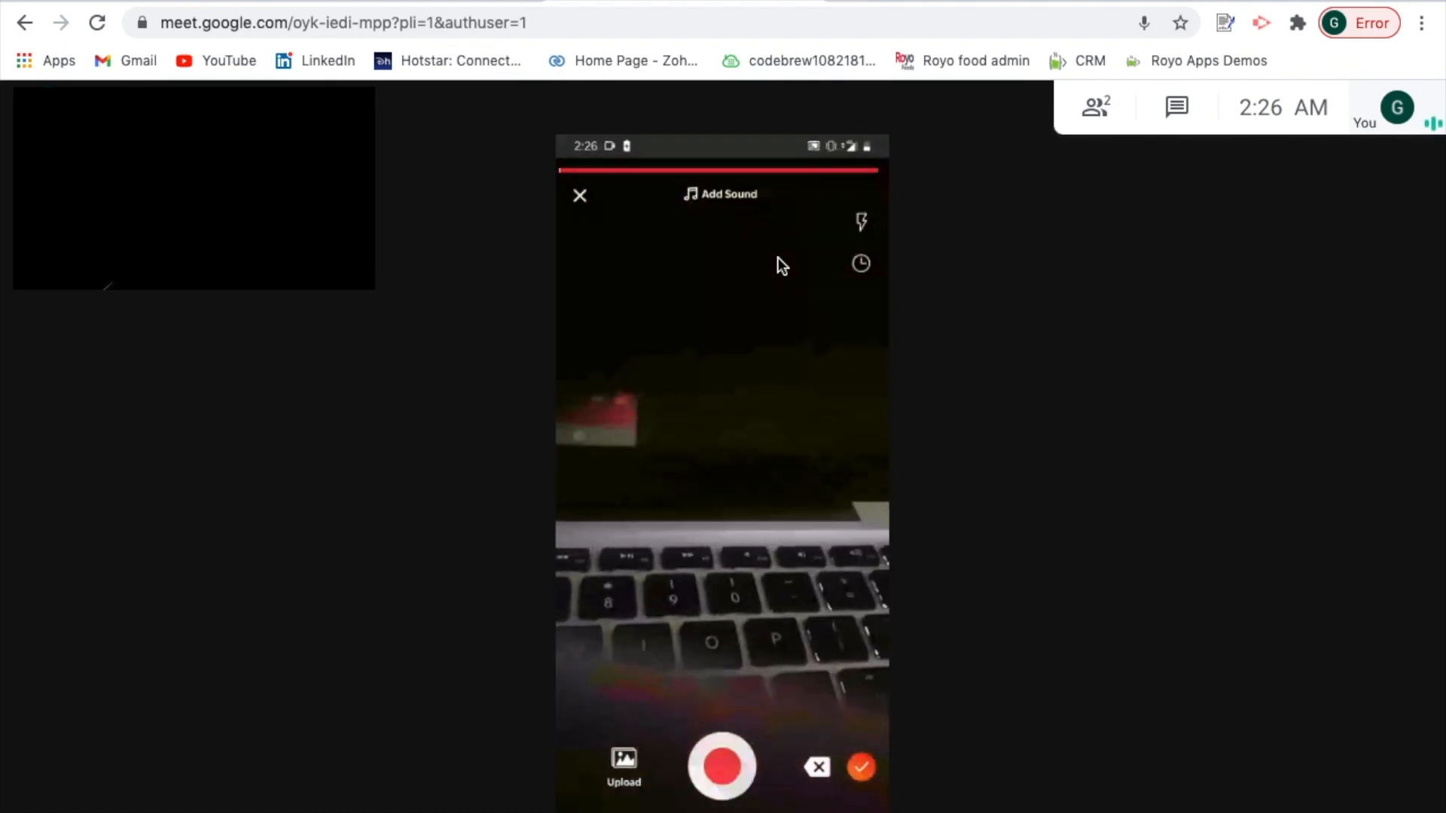
{"action": "left_click", "coordinate": [579, 195]}
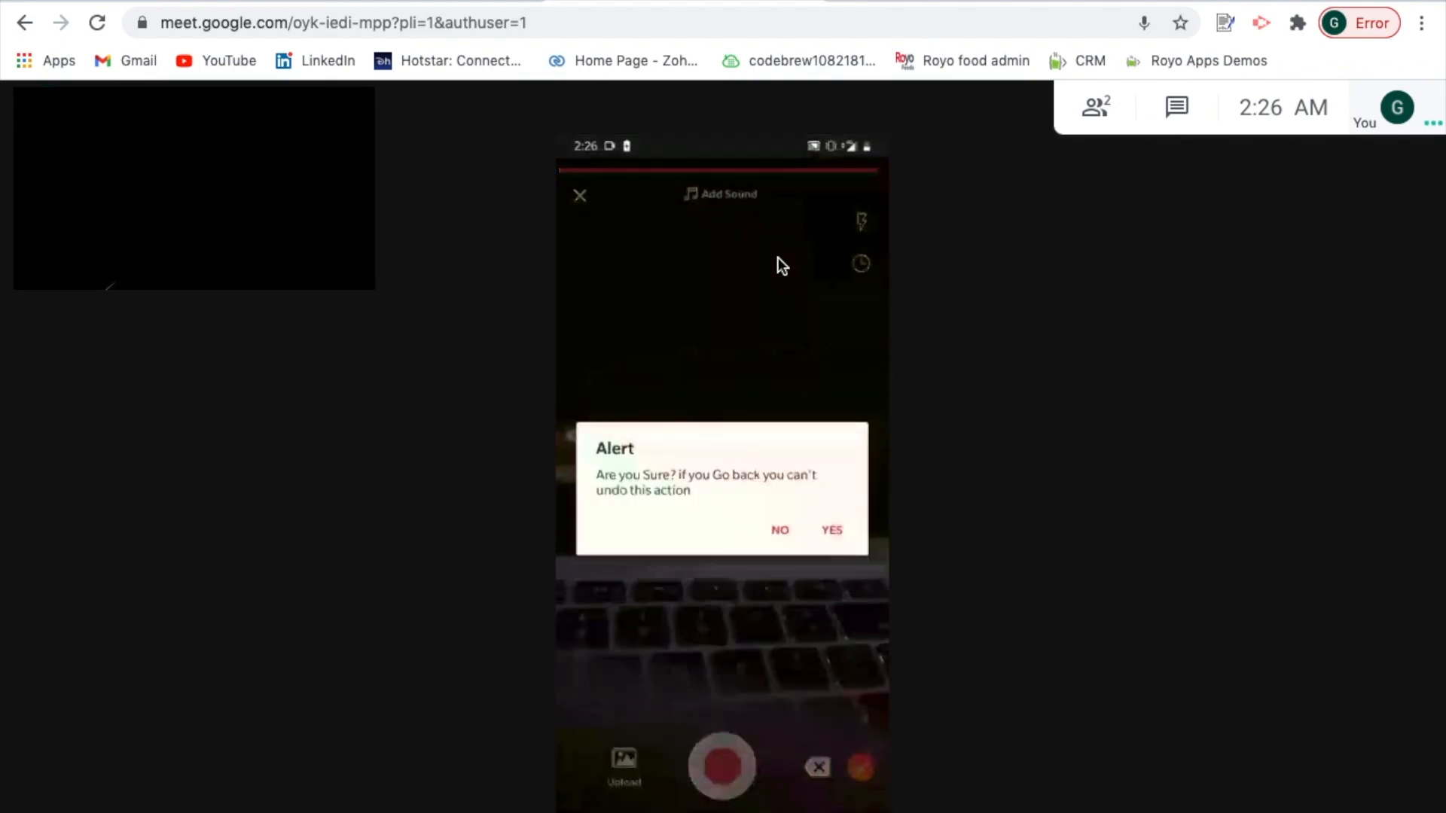
{"action": "left_click", "coordinate": [831, 530]}
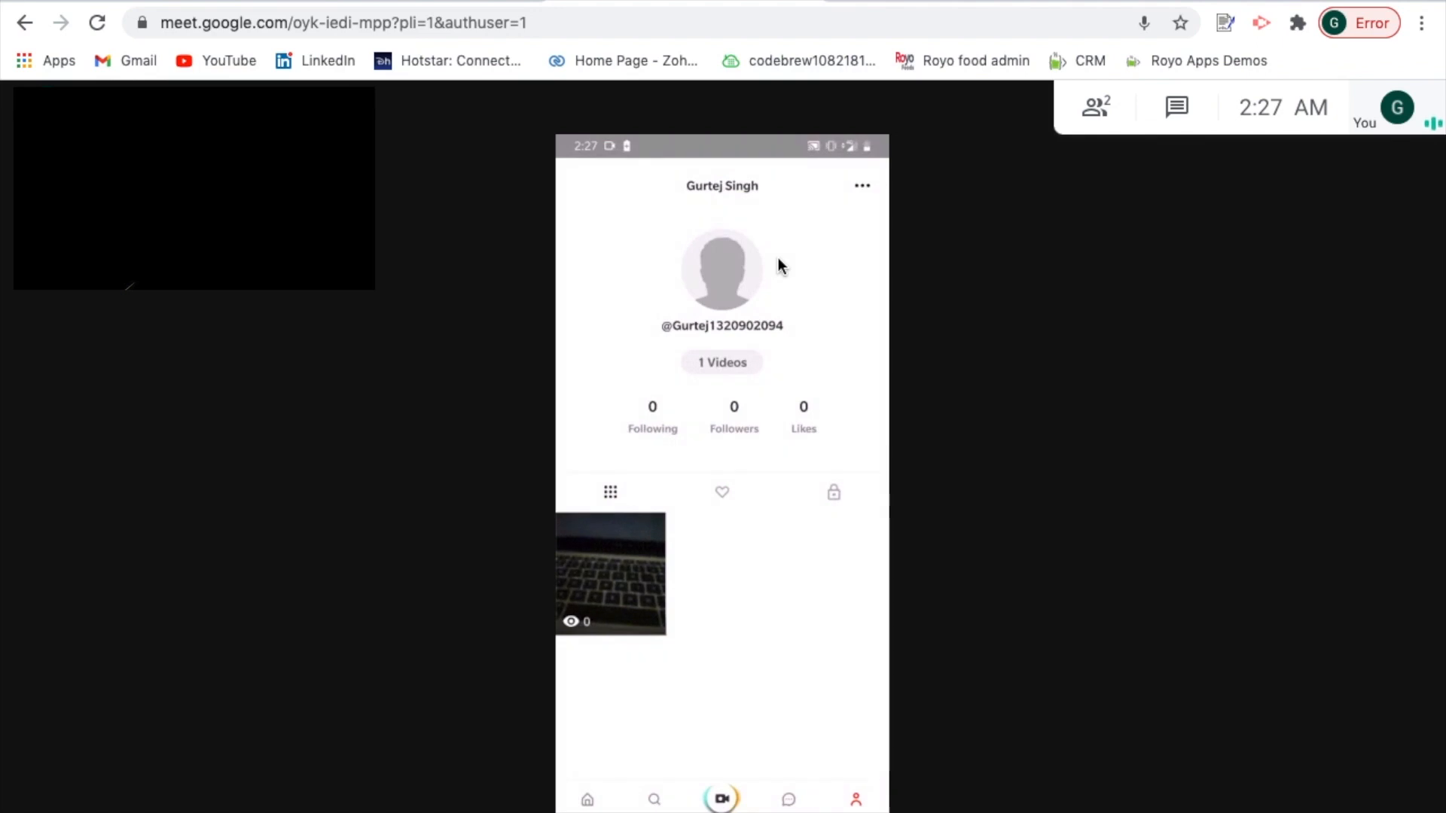
Show the profile options and move to the Royo Reels Portal Change Password page.
{"action": "left_click", "coordinate": [862, 186]}
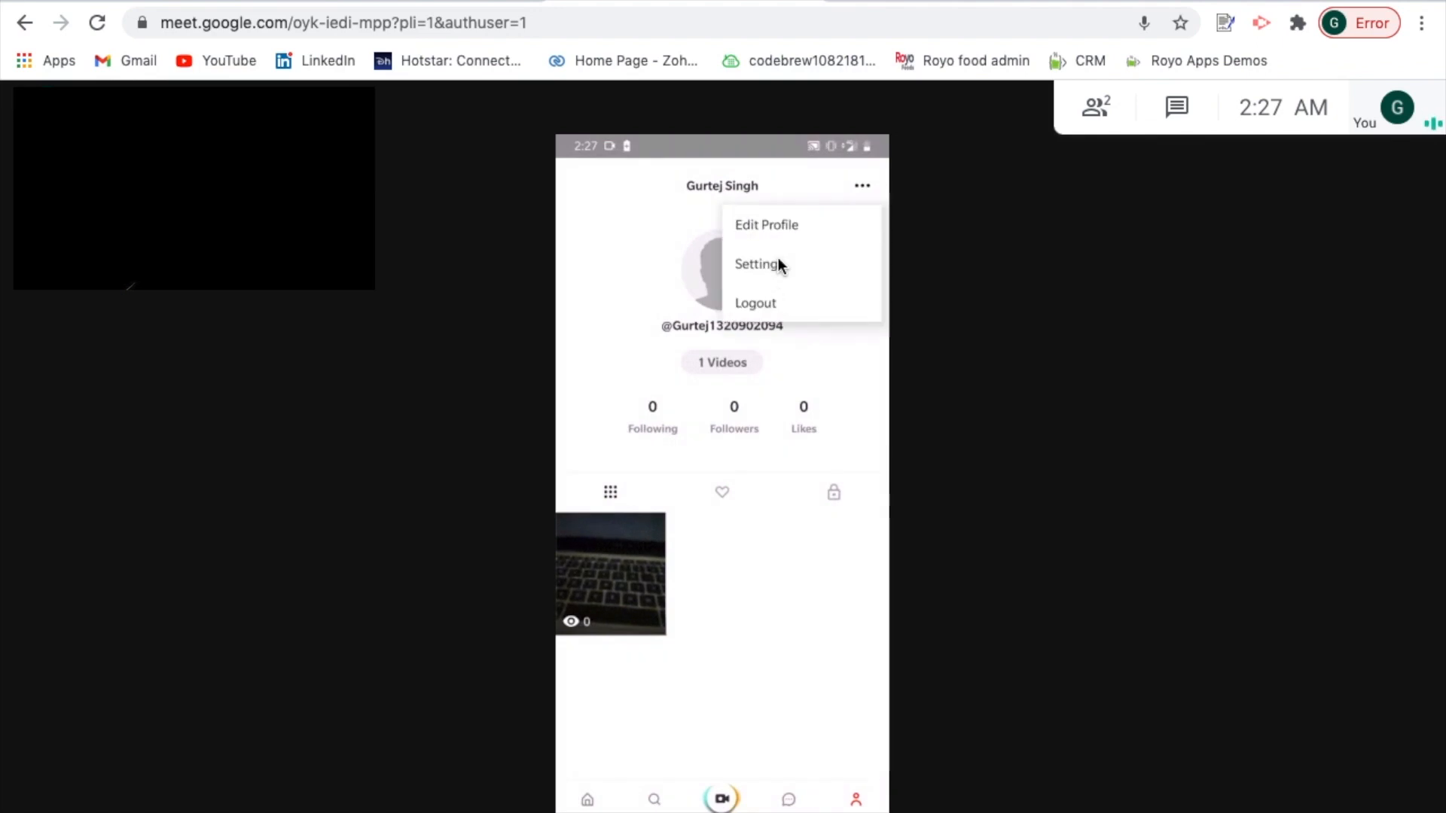
{"action": "left_click", "coordinate": [766, 224]}
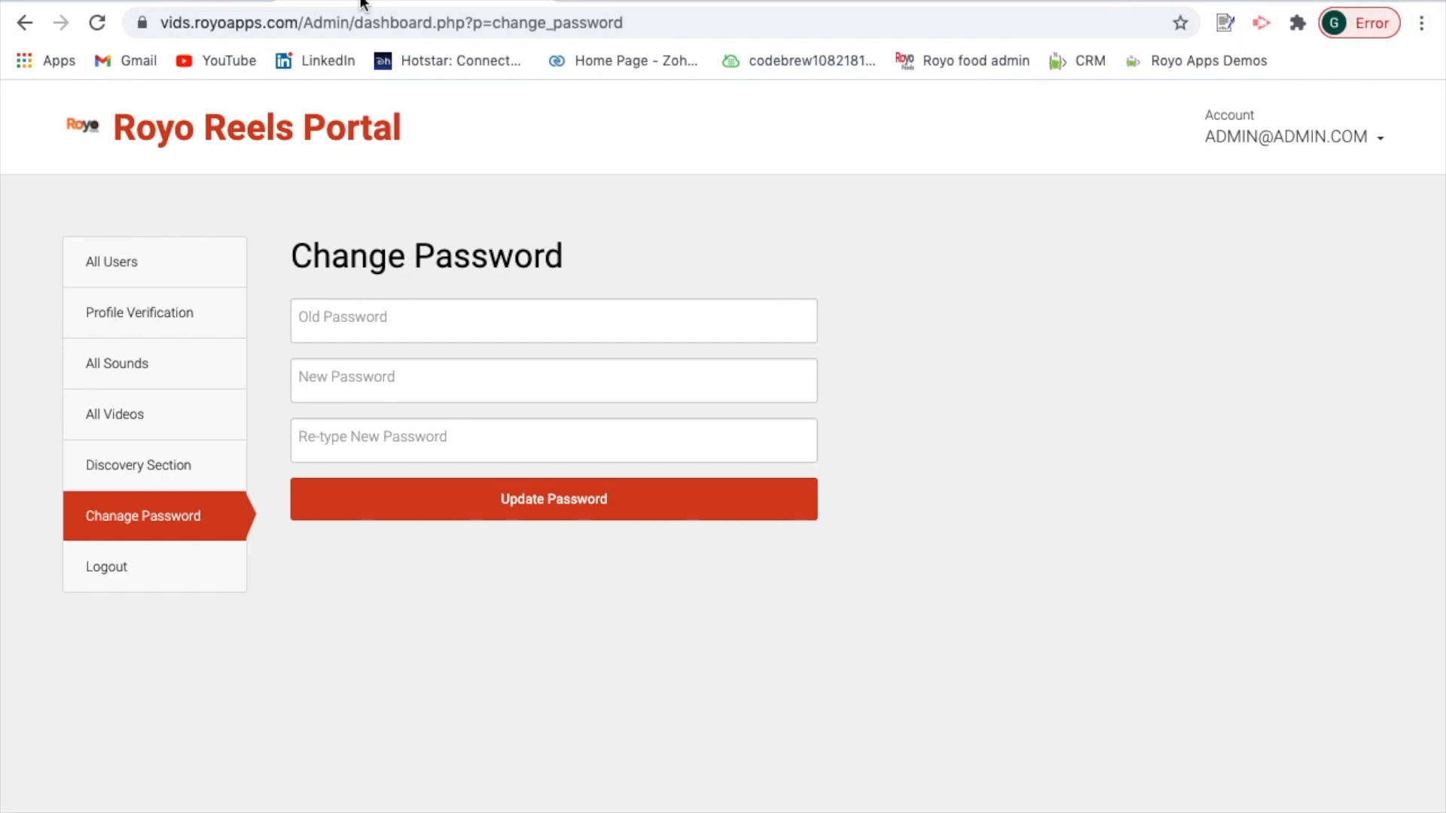
{"action": "mouse_move", "coordinate": [194, 263]}
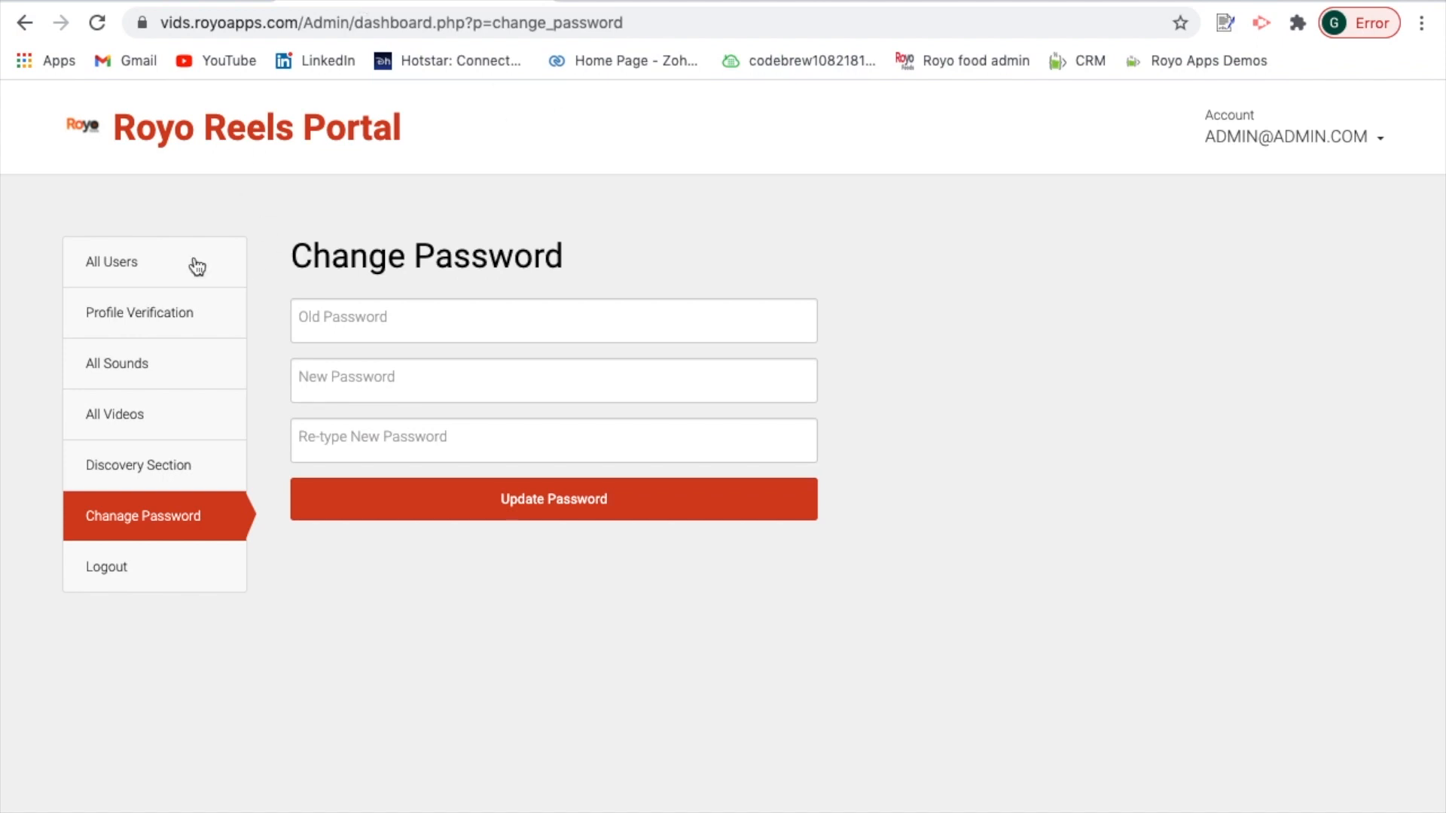
Review All Users with the first user's Block action, then the empty Profile Verification requests.
{"action": "left_click", "coordinate": [111, 262]}
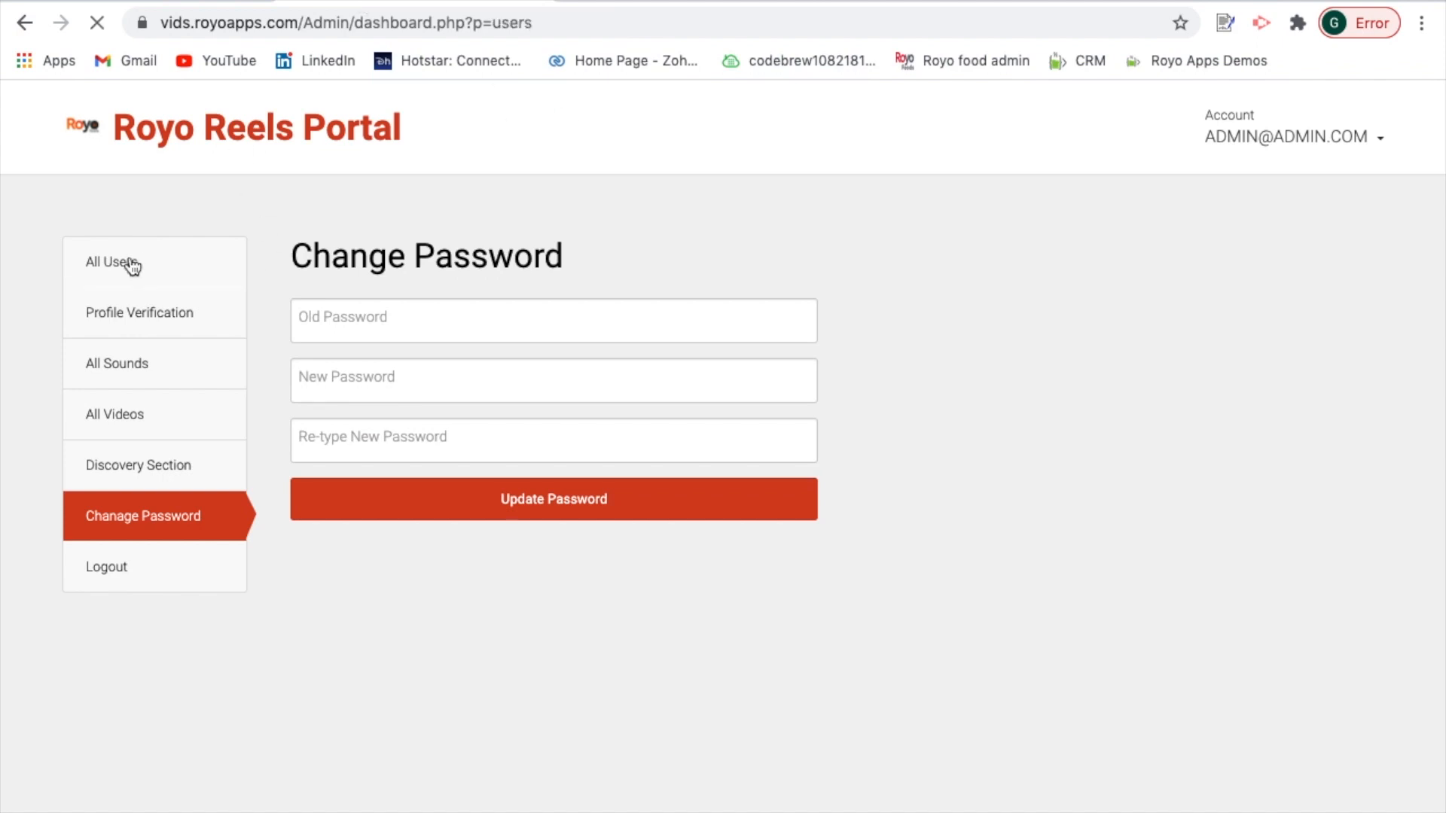
{"action": "left_click", "coordinate": [121, 263]}
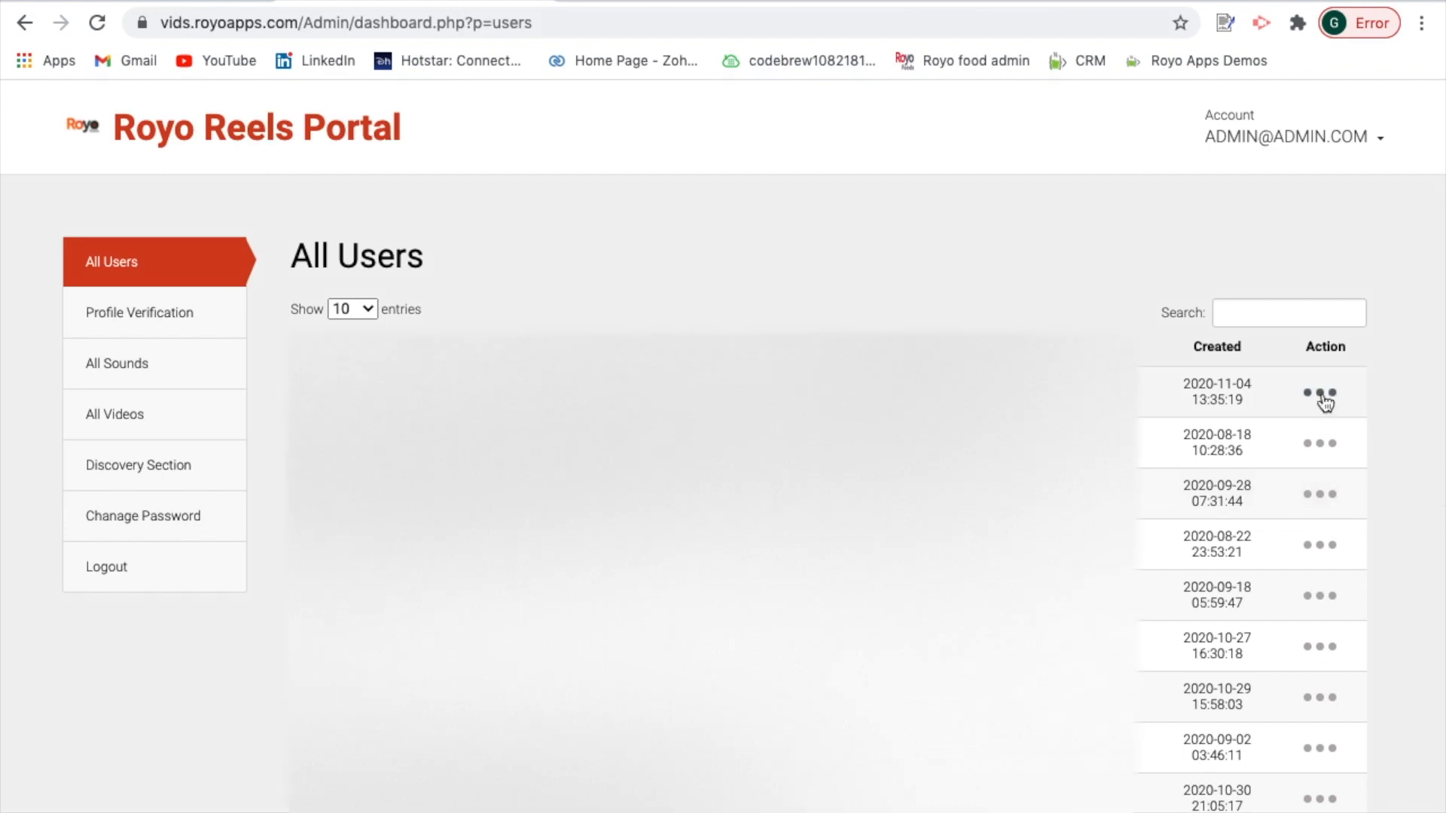
{"action": "left_click", "coordinate": [1326, 392]}
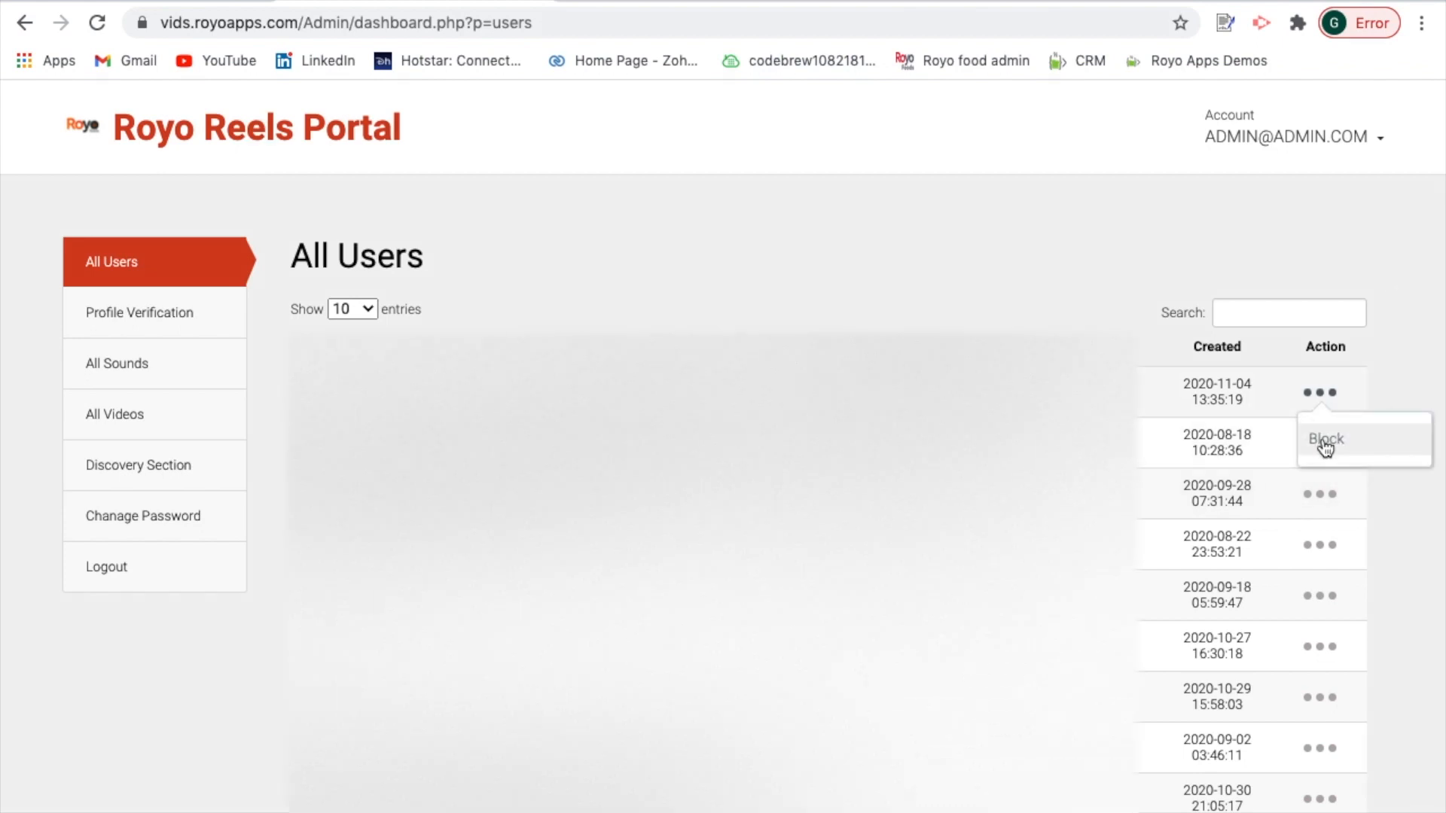
{"action": "mouse_move", "coordinate": [152, 332]}
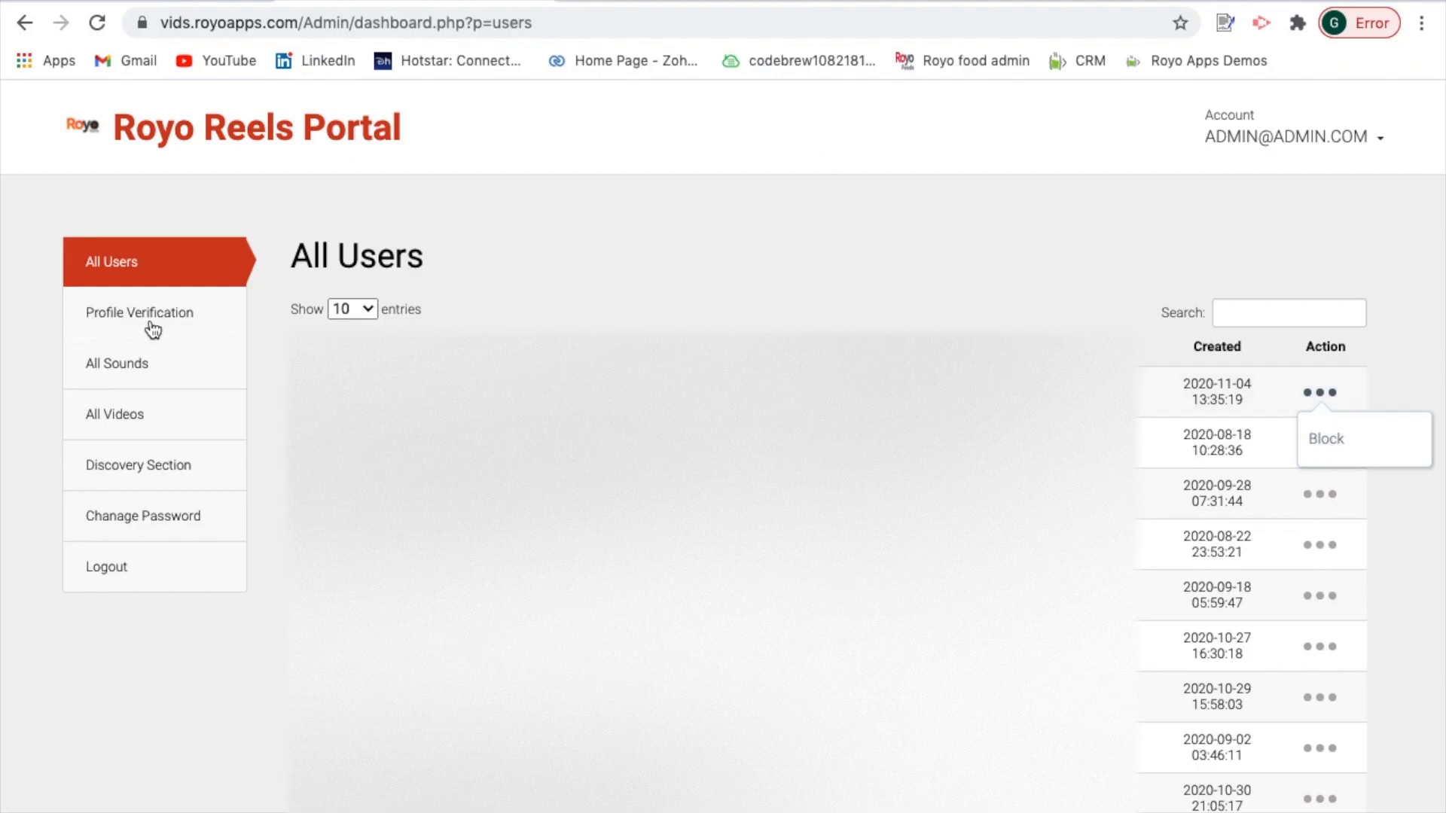
{"action": "left_click", "coordinate": [139, 312]}
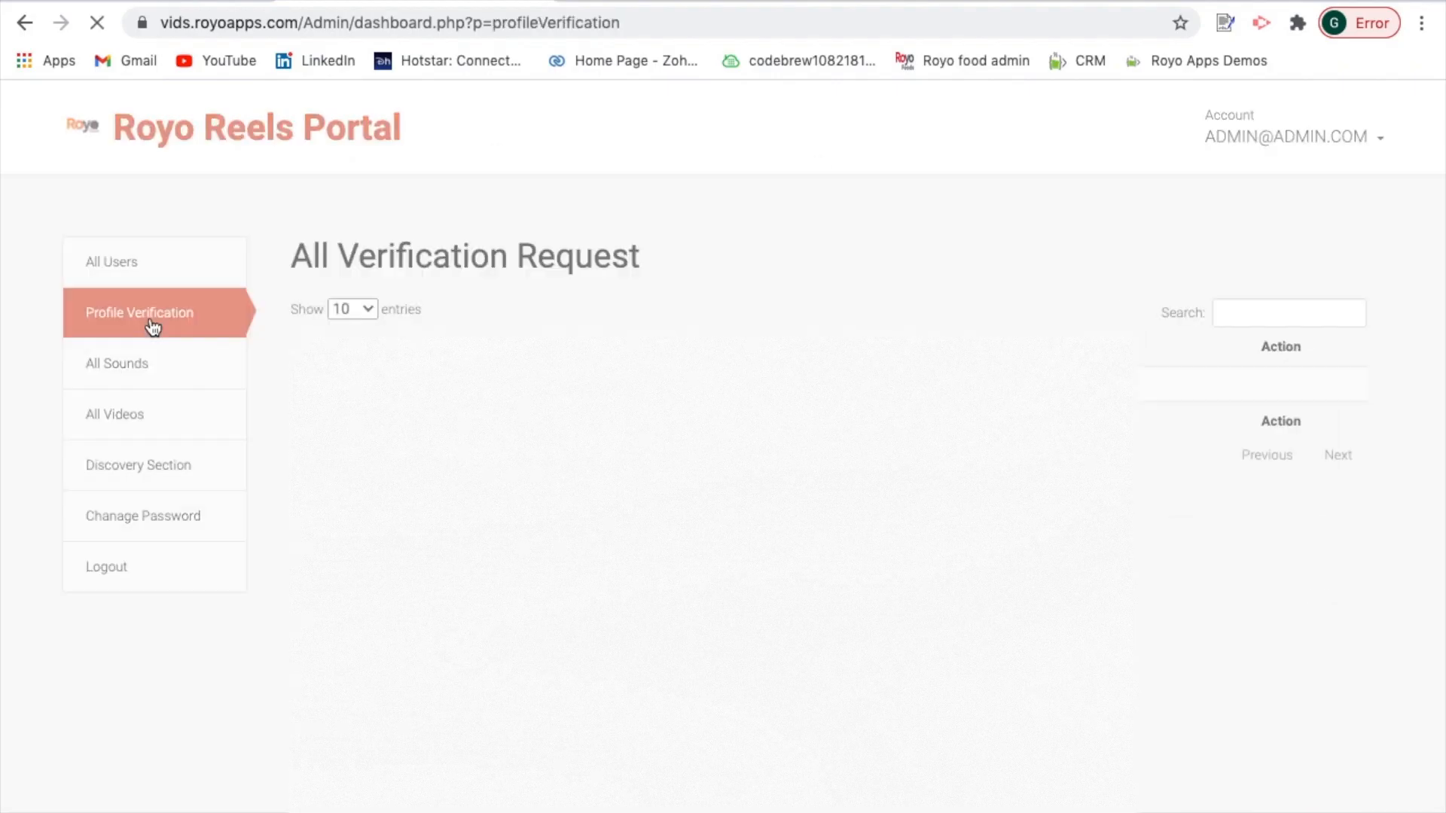
{"action": "left_click", "coordinate": [138, 312]}
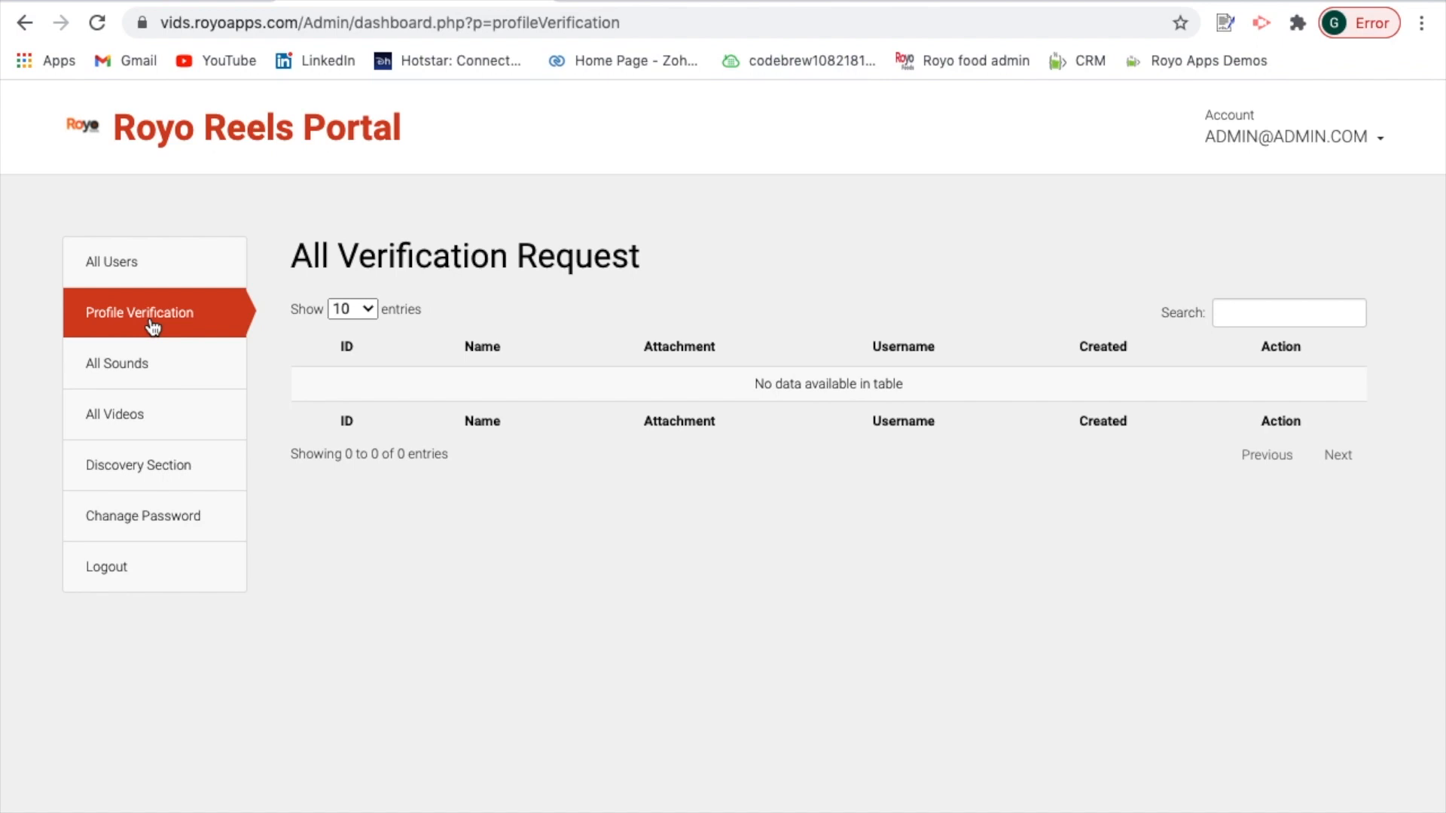
{"action": "mouse_move", "coordinate": [549, 414]}
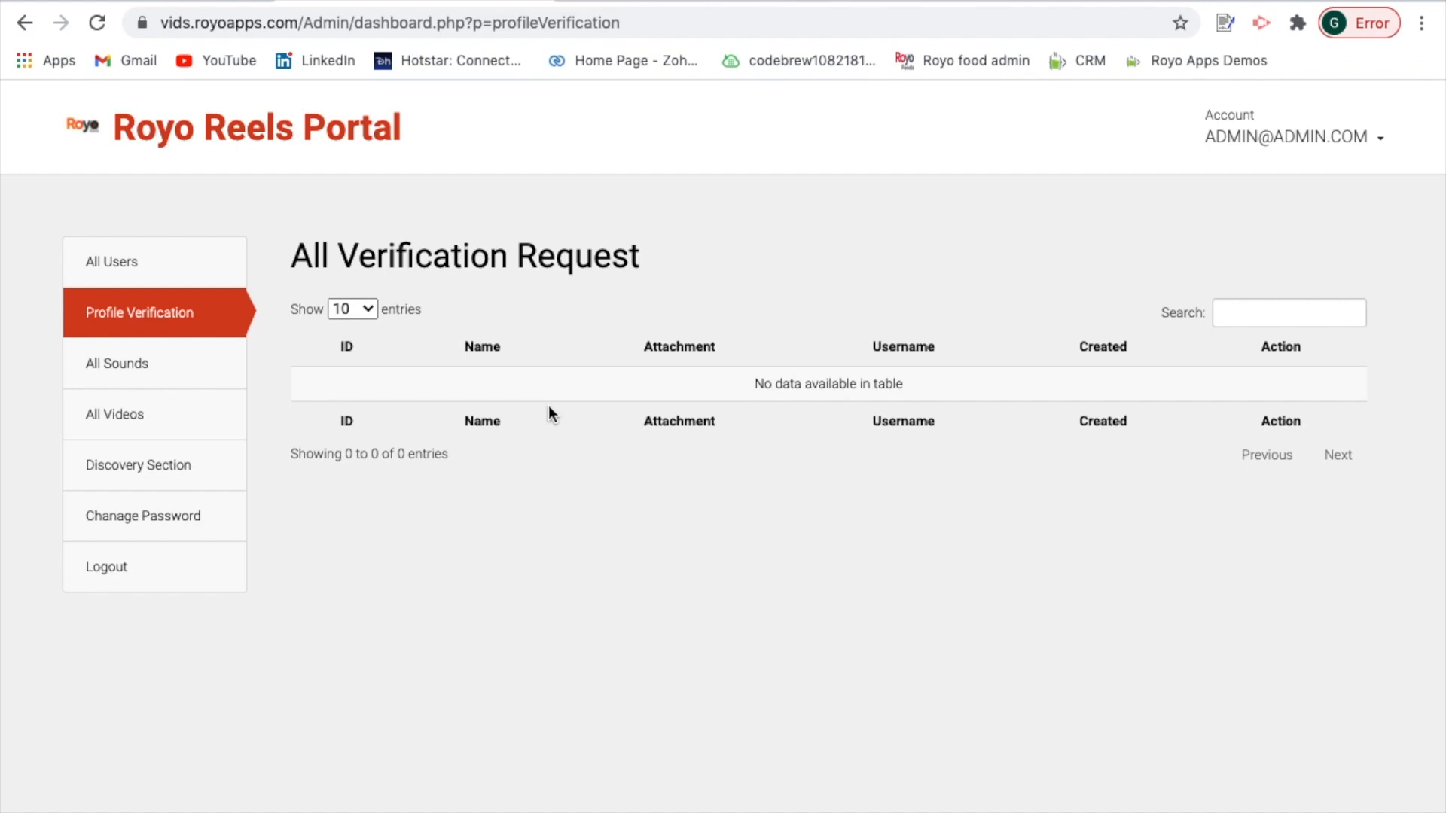
{"action": "mouse_move", "coordinate": [166, 450]}
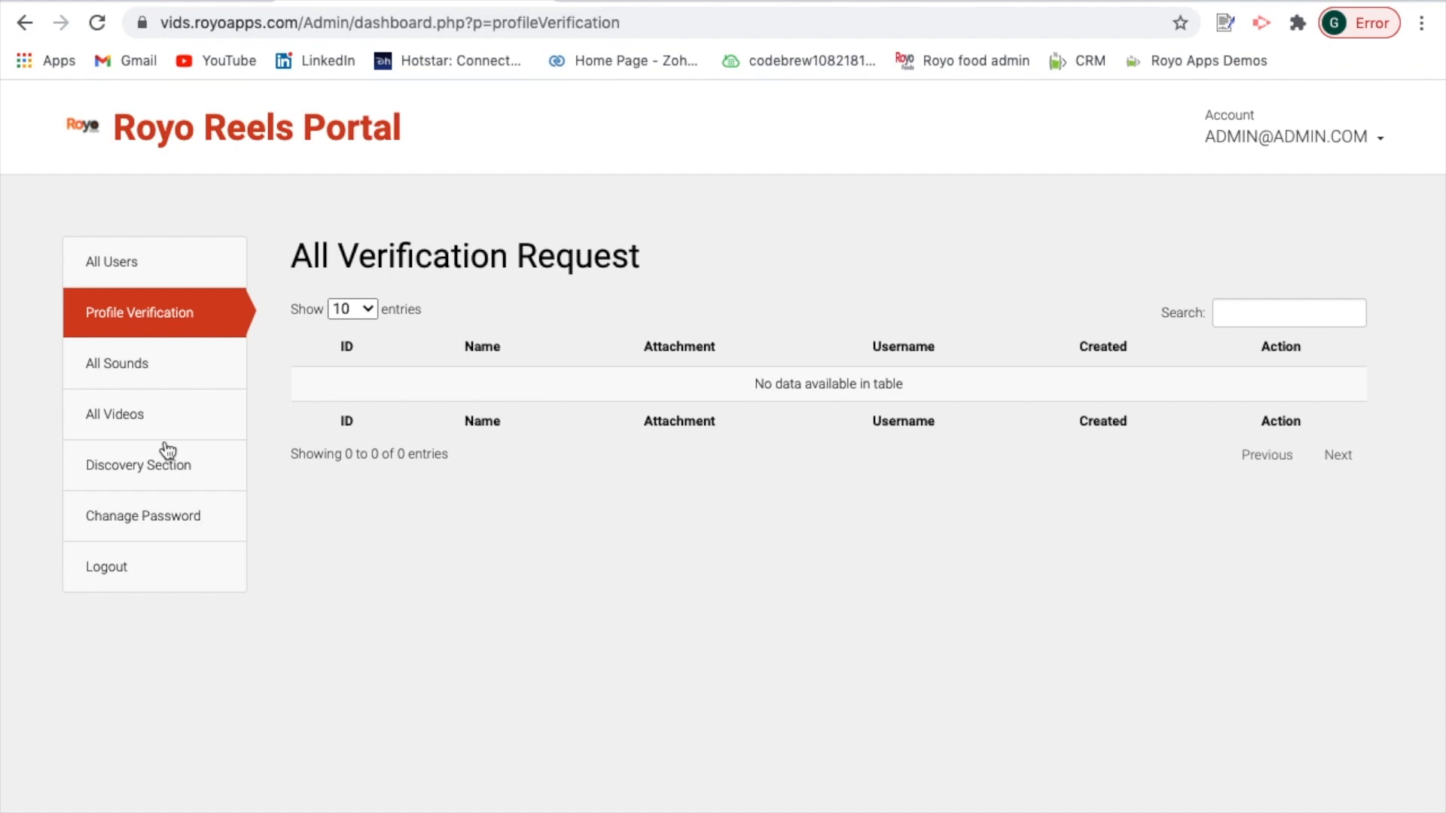
Browse All Sounds through All Sections and Sound Gallery, returning to the All Sound grid.
{"action": "left_click", "coordinate": [117, 363]}
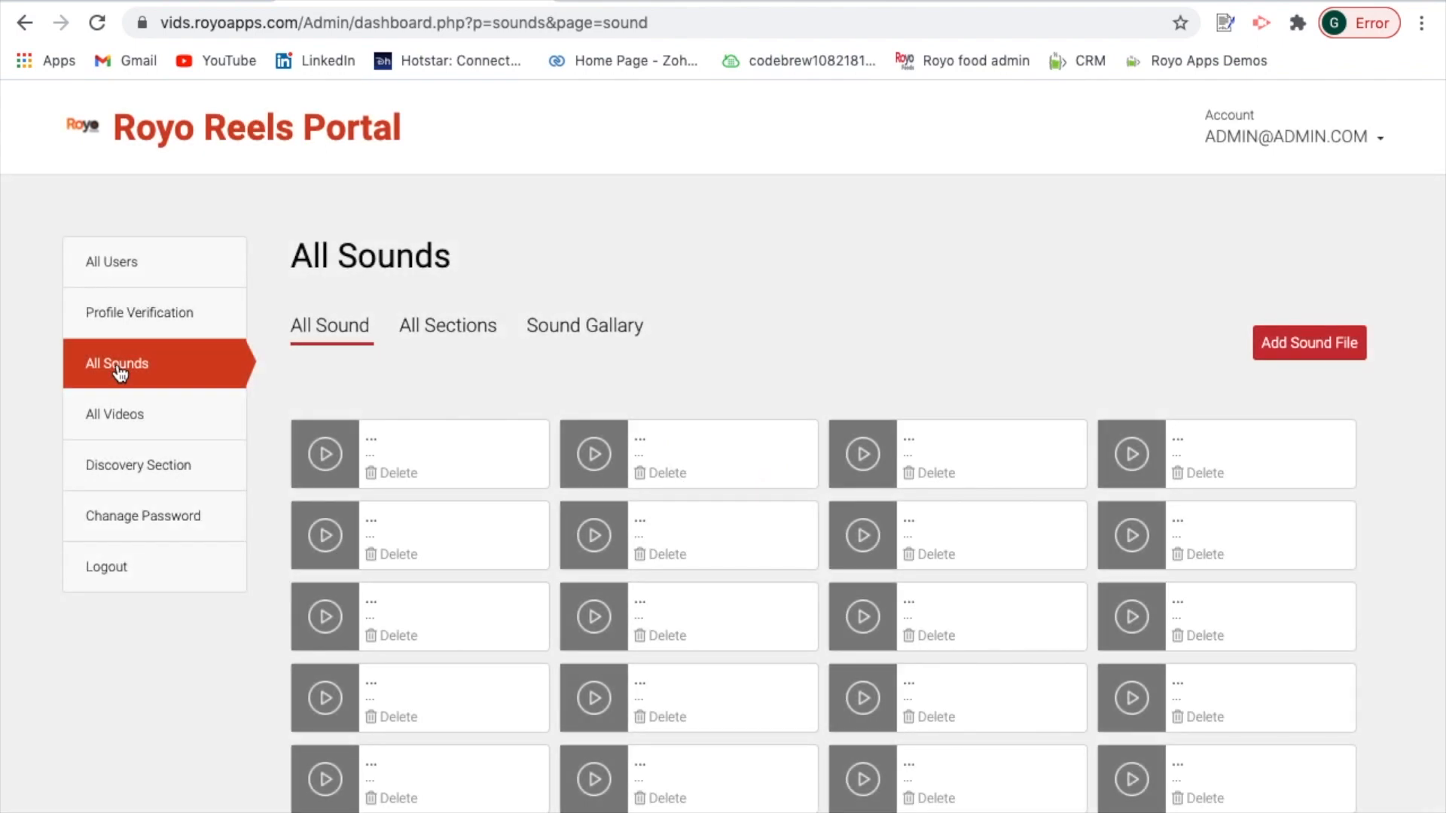
{"action": "scroll", "scroll_direction": "down", "scroll_amount": 3}
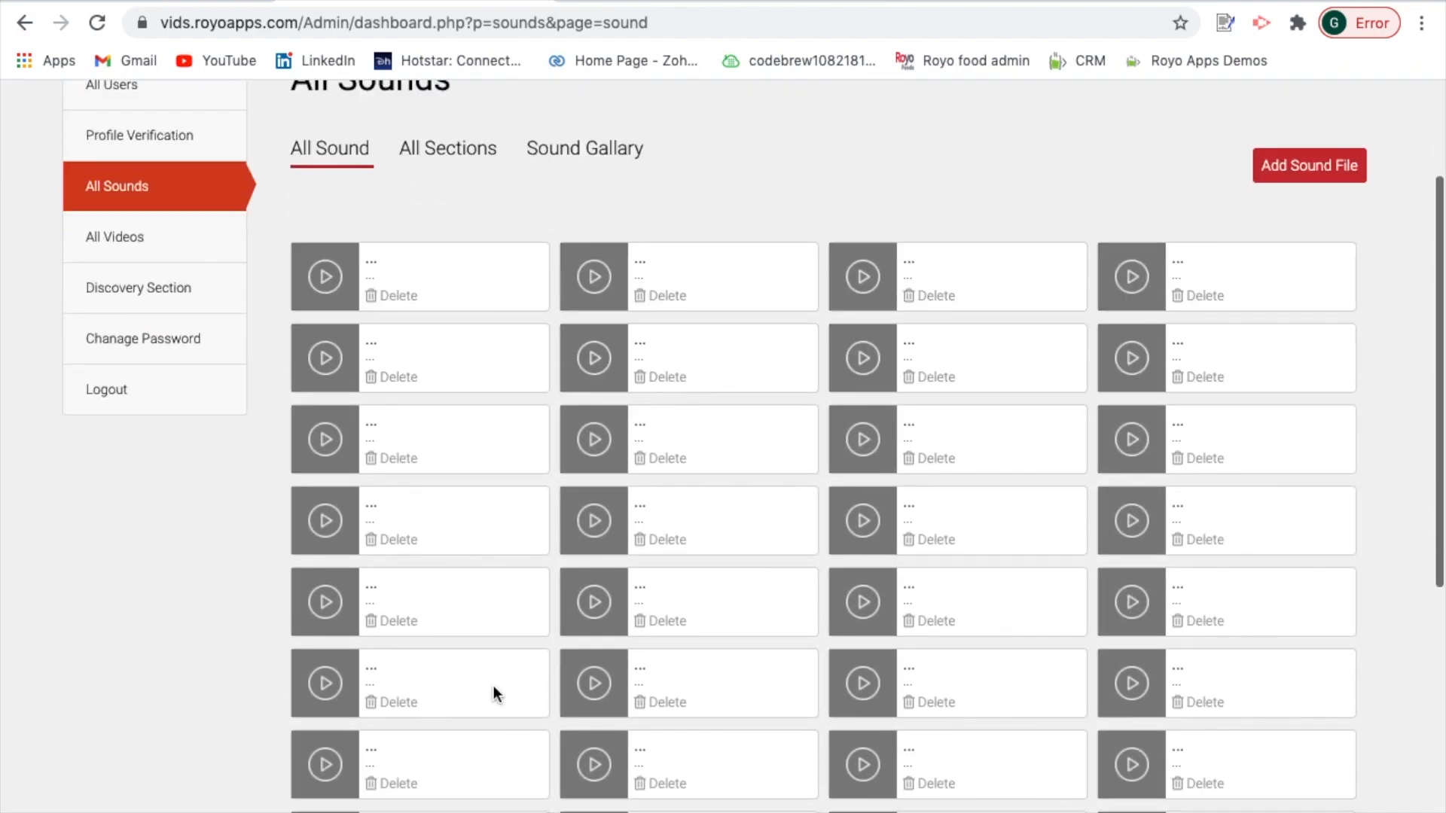
{"action": "scroll", "scroll_direction": "down", "scroll_amount": 3}
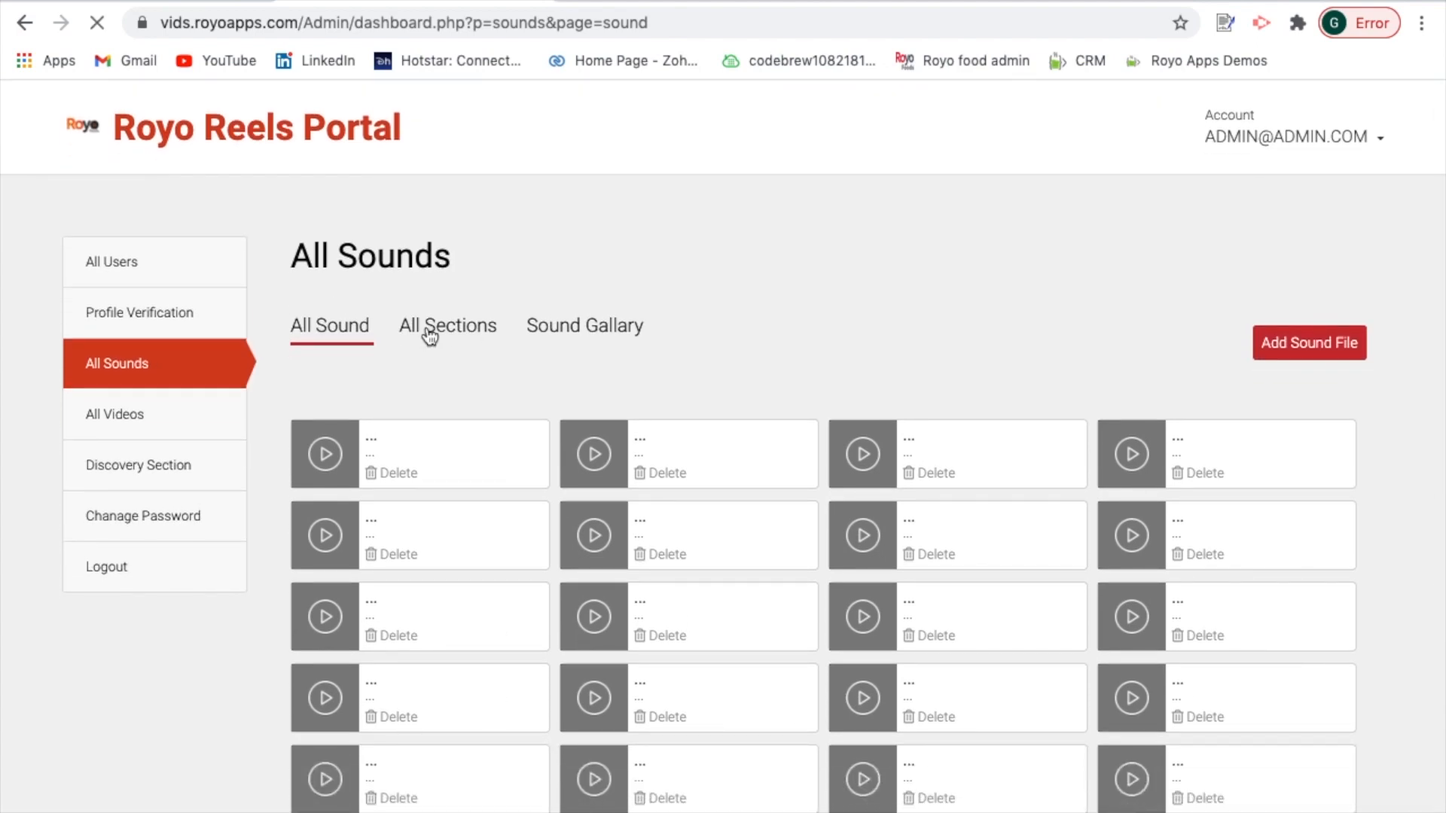
{"action": "left_click", "coordinate": [448, 325]}
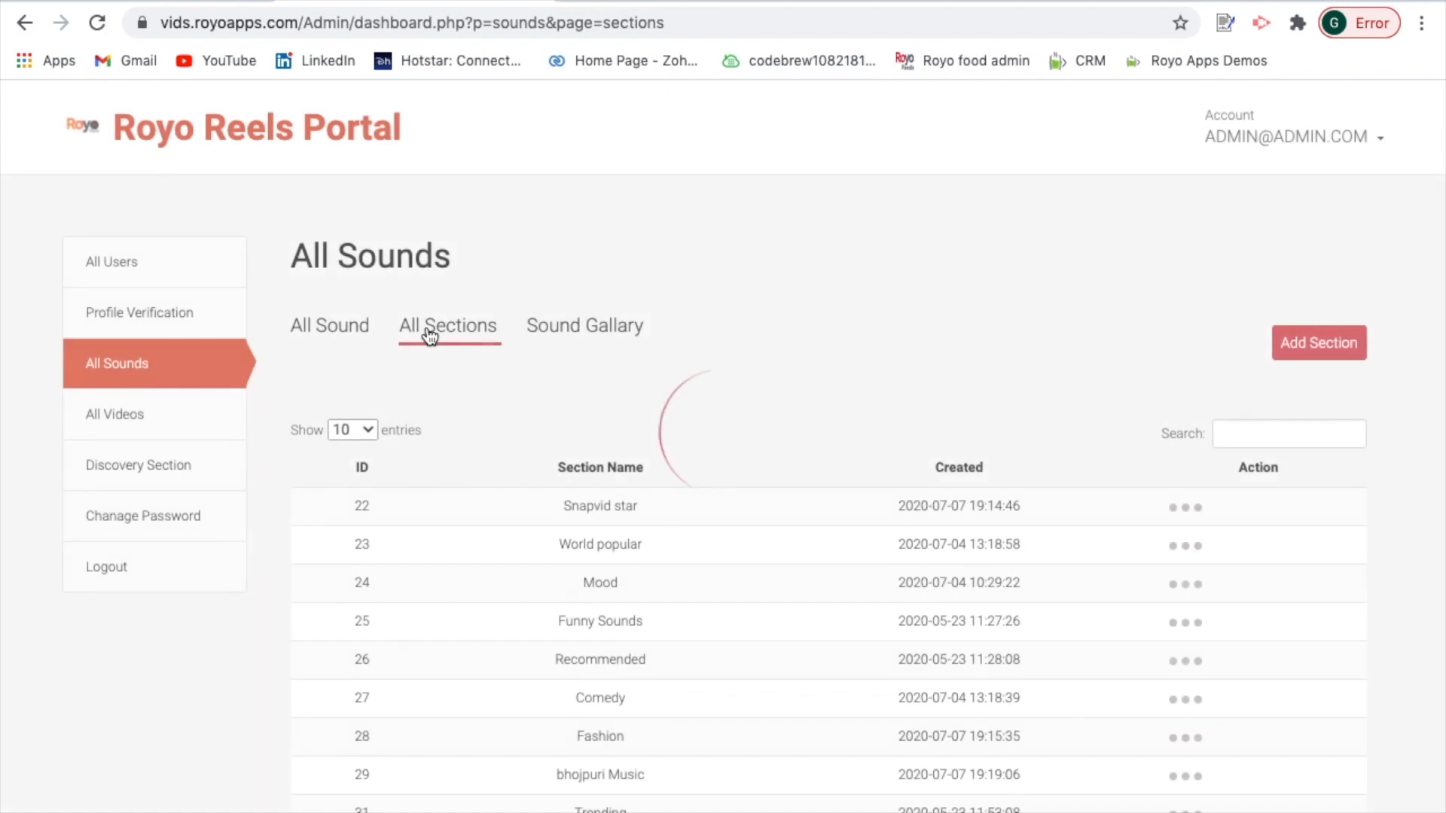
{"action": "left_click", "coordinate": [584, 325]}
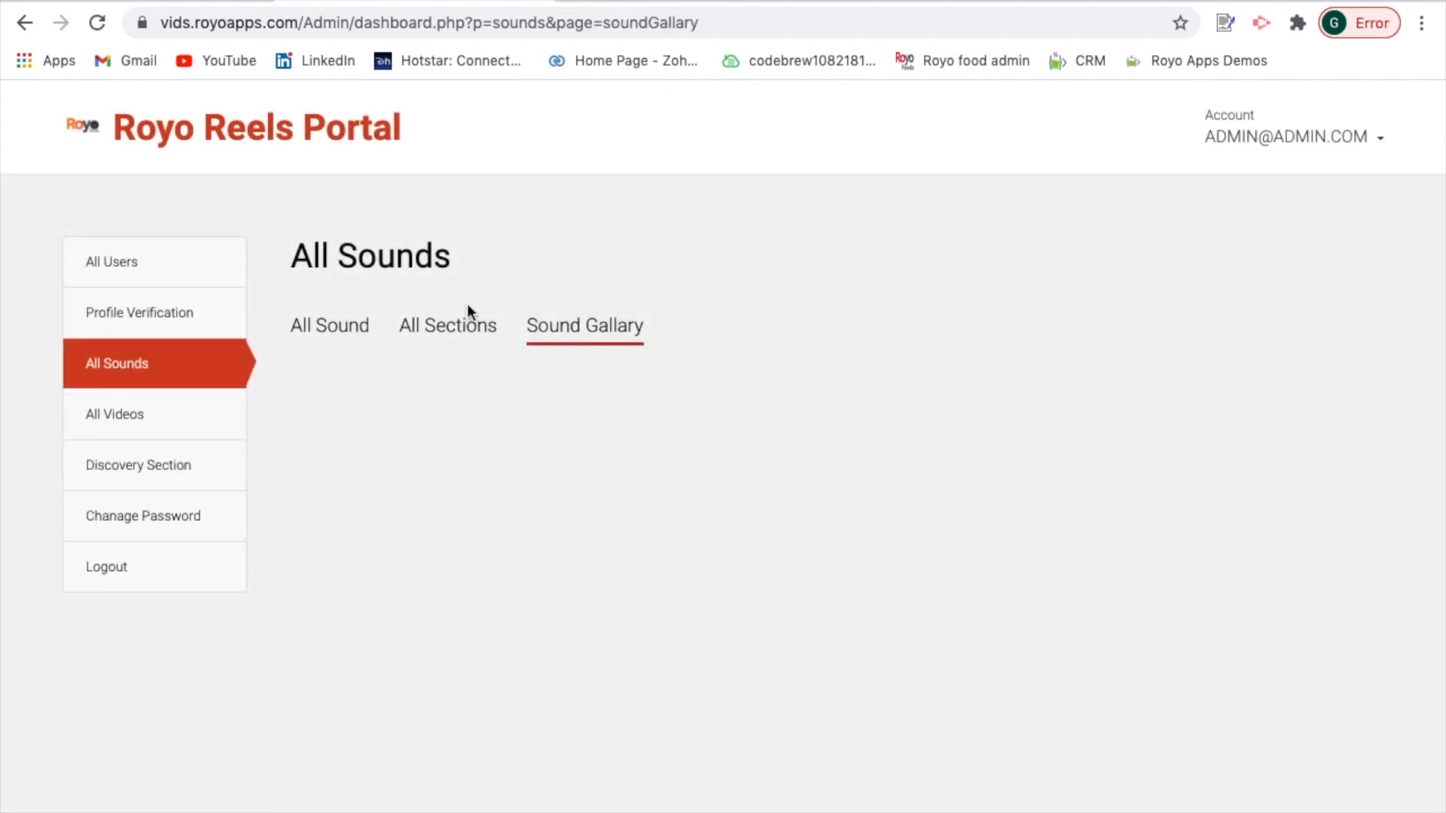
{"action": "left_click", "coordinate": [329, 325]}
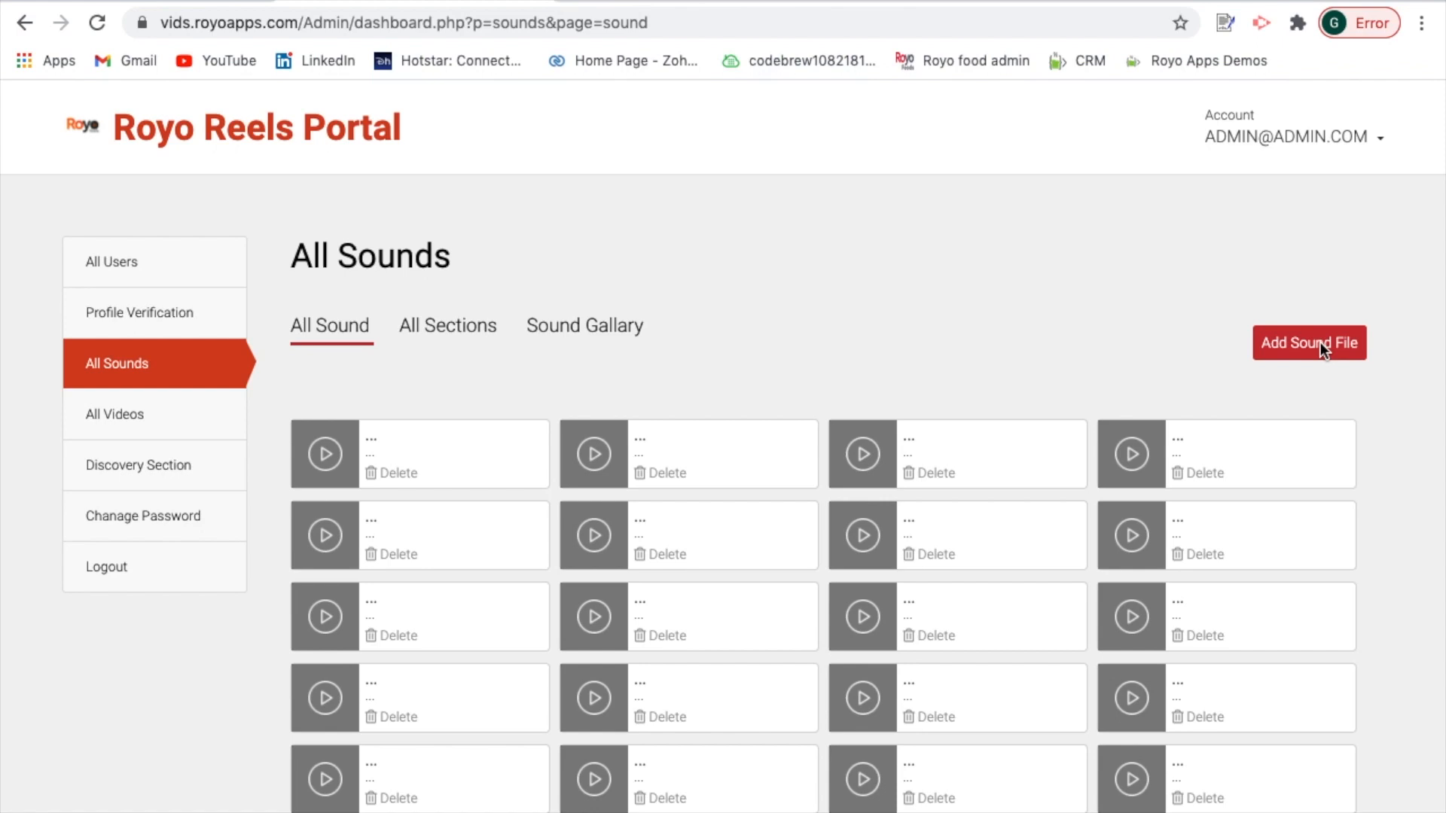
{"action": "mouse_move", "coordinate": [1344, 361]}
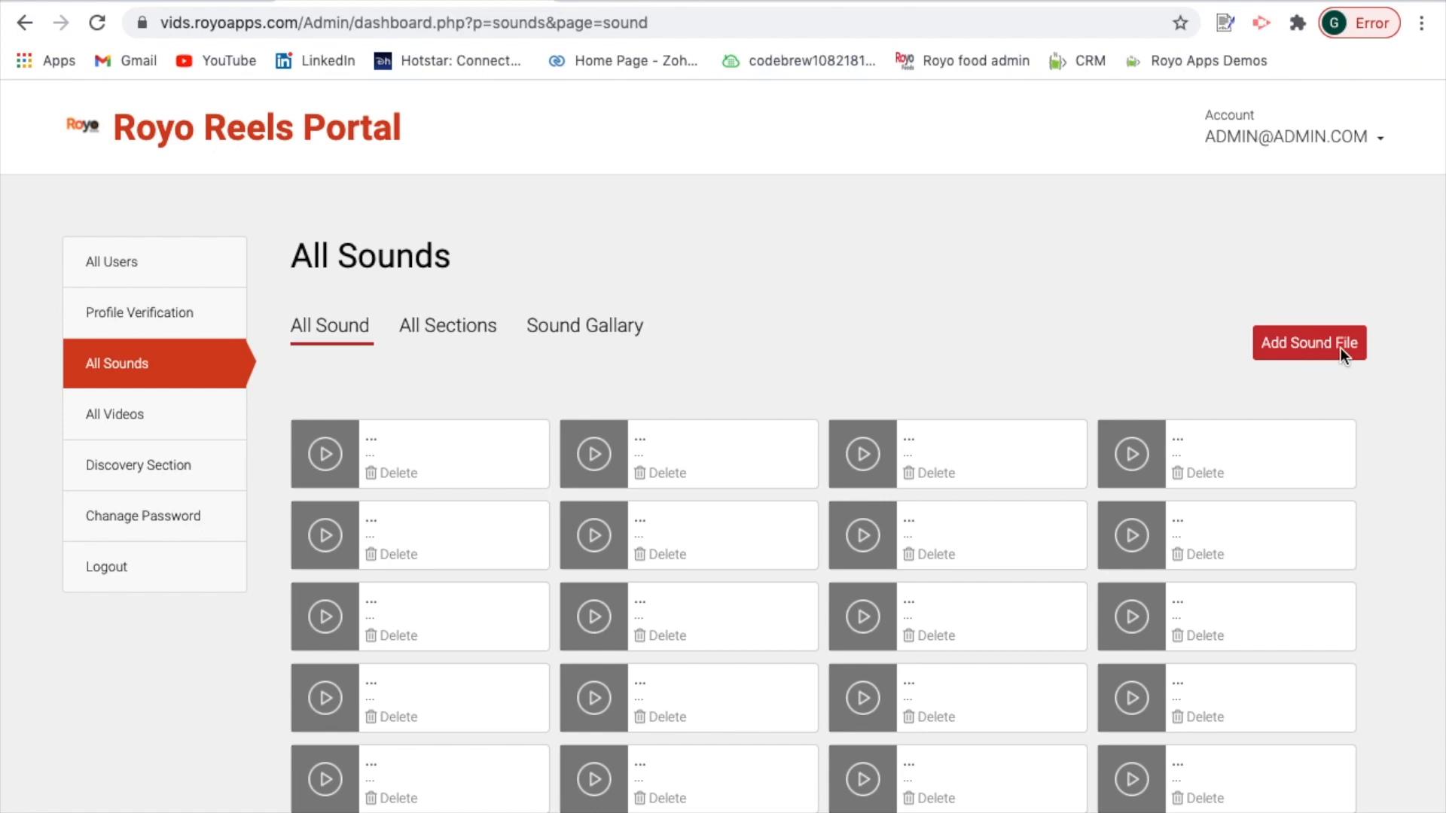
{"action": "mouse_move", "coordinate": [266, 561]}
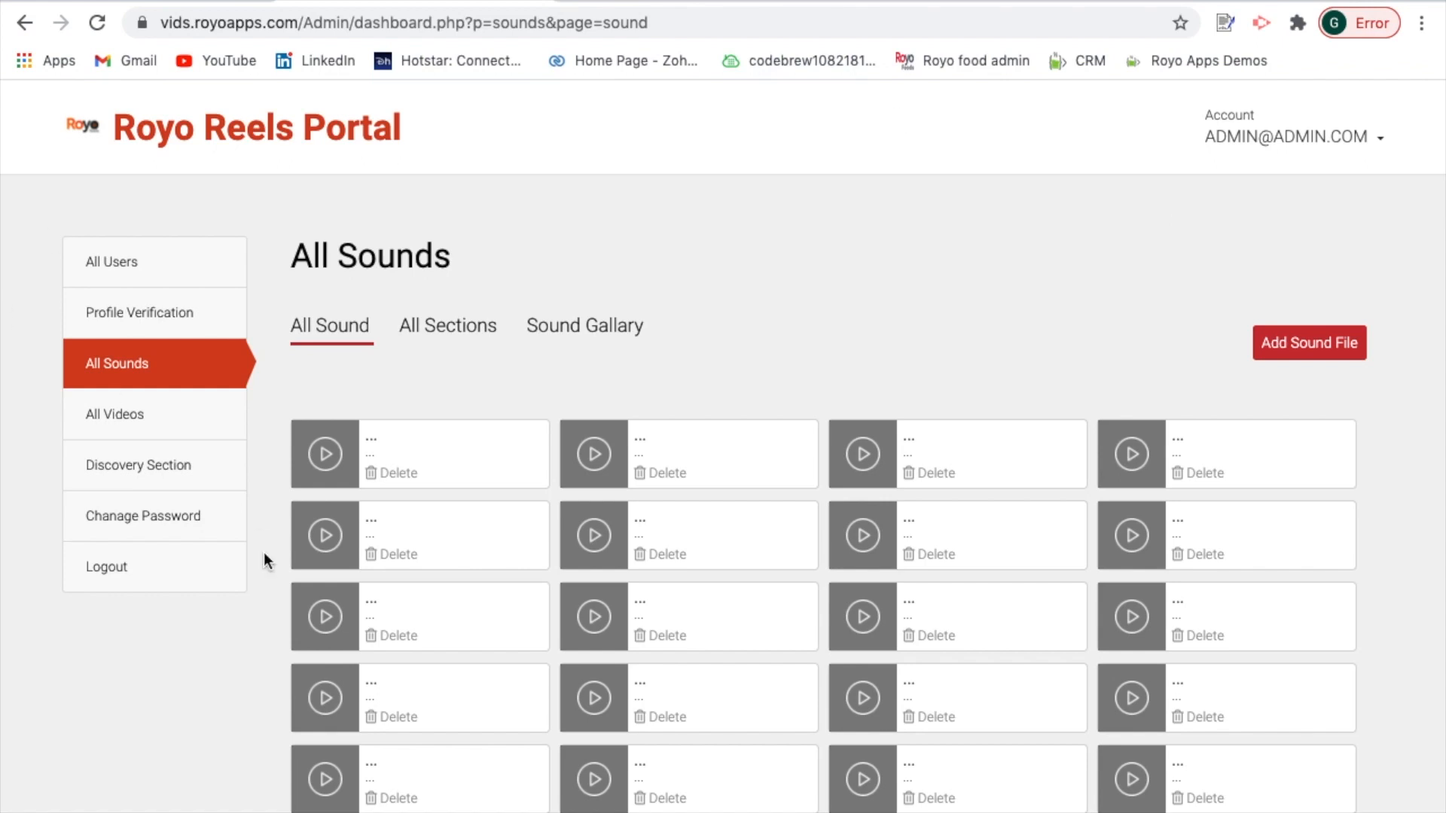
Show the All Videos table and the first video's Add to discovery / Delete actions.
{"action": "left_click", "coordinate": [114, 414]}
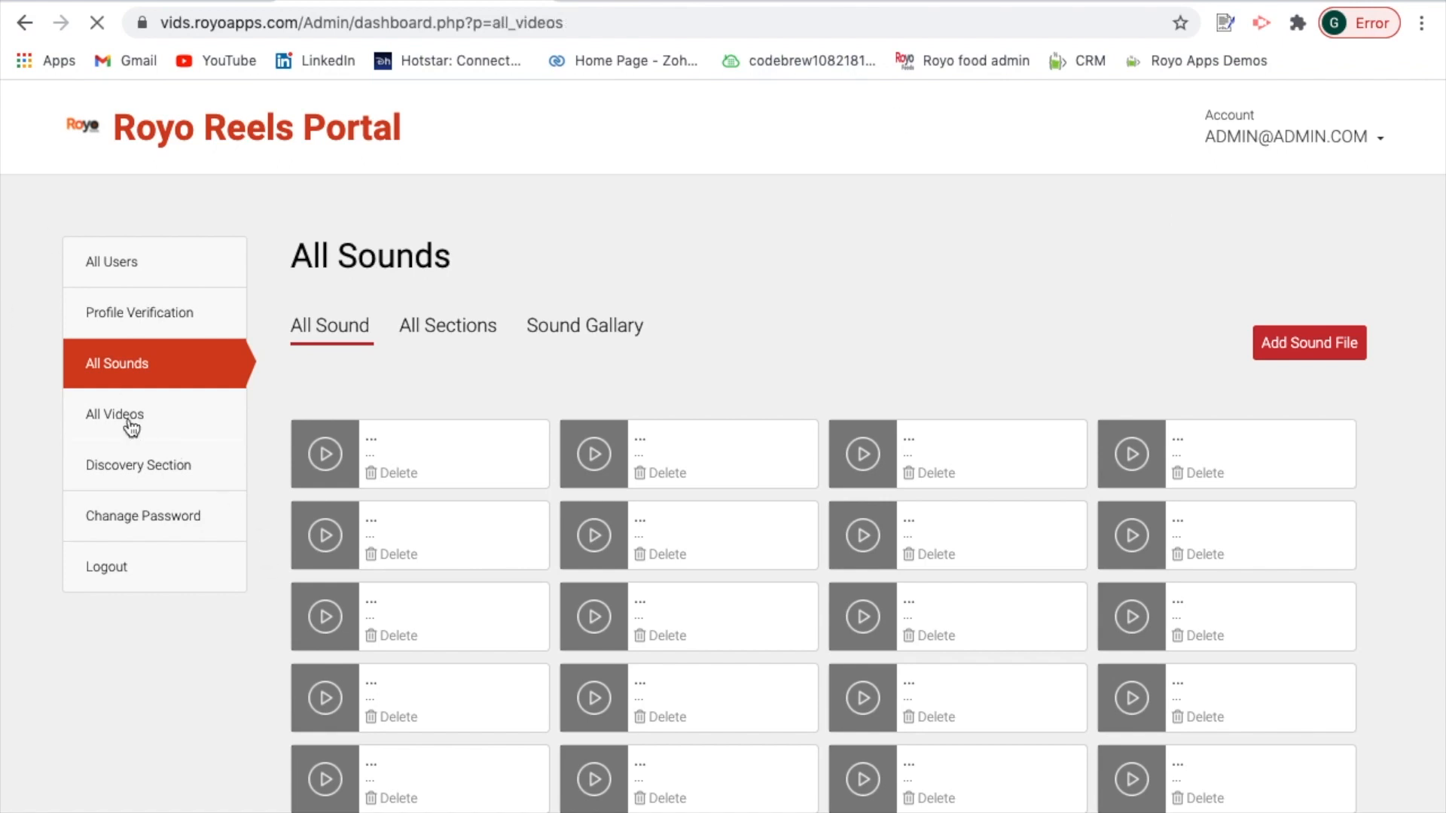
{"action": "left_click", "coordinate": [115, 415]}
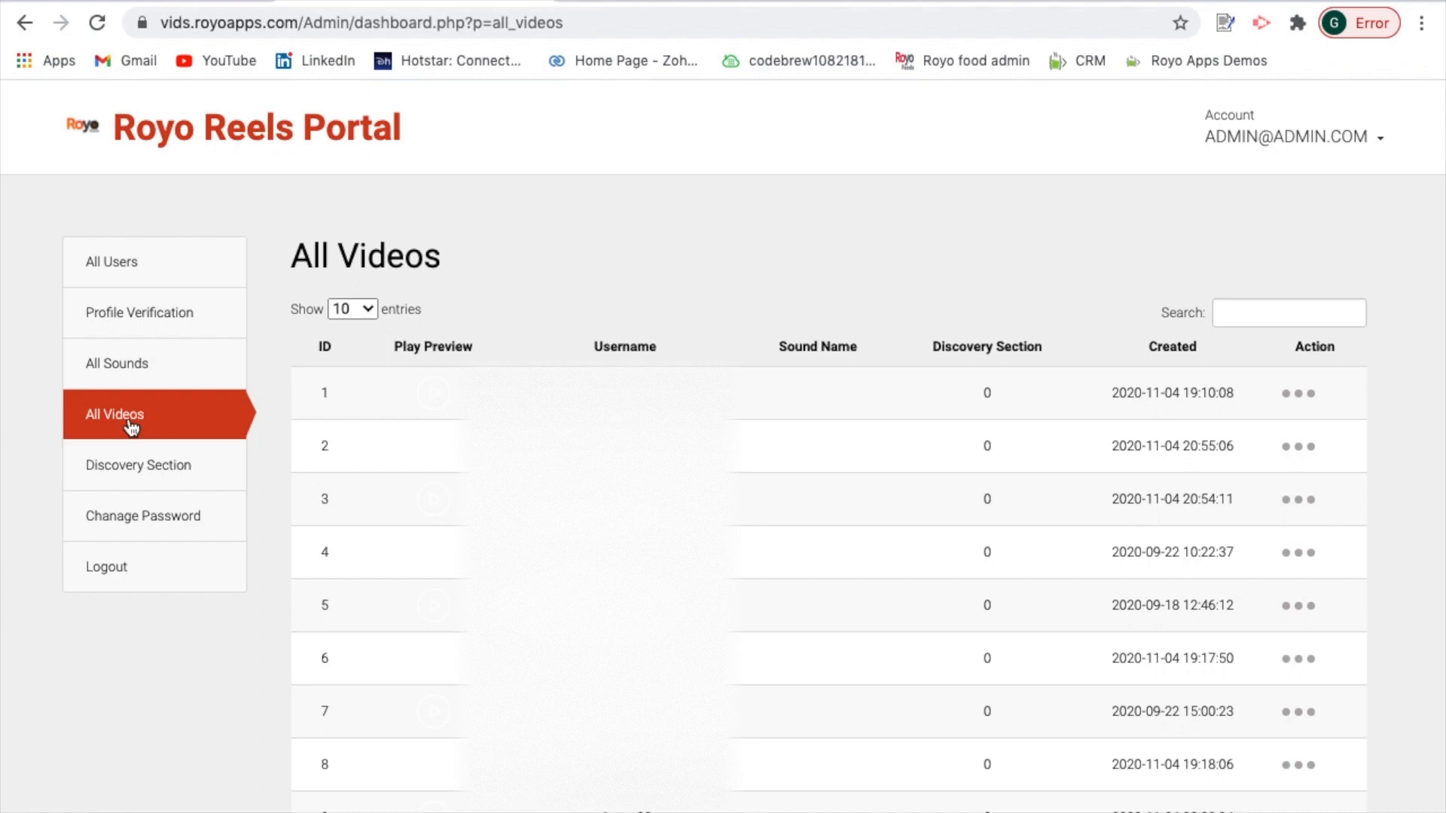
{"action": "mouse_move", "coordinate": [996, 502]}
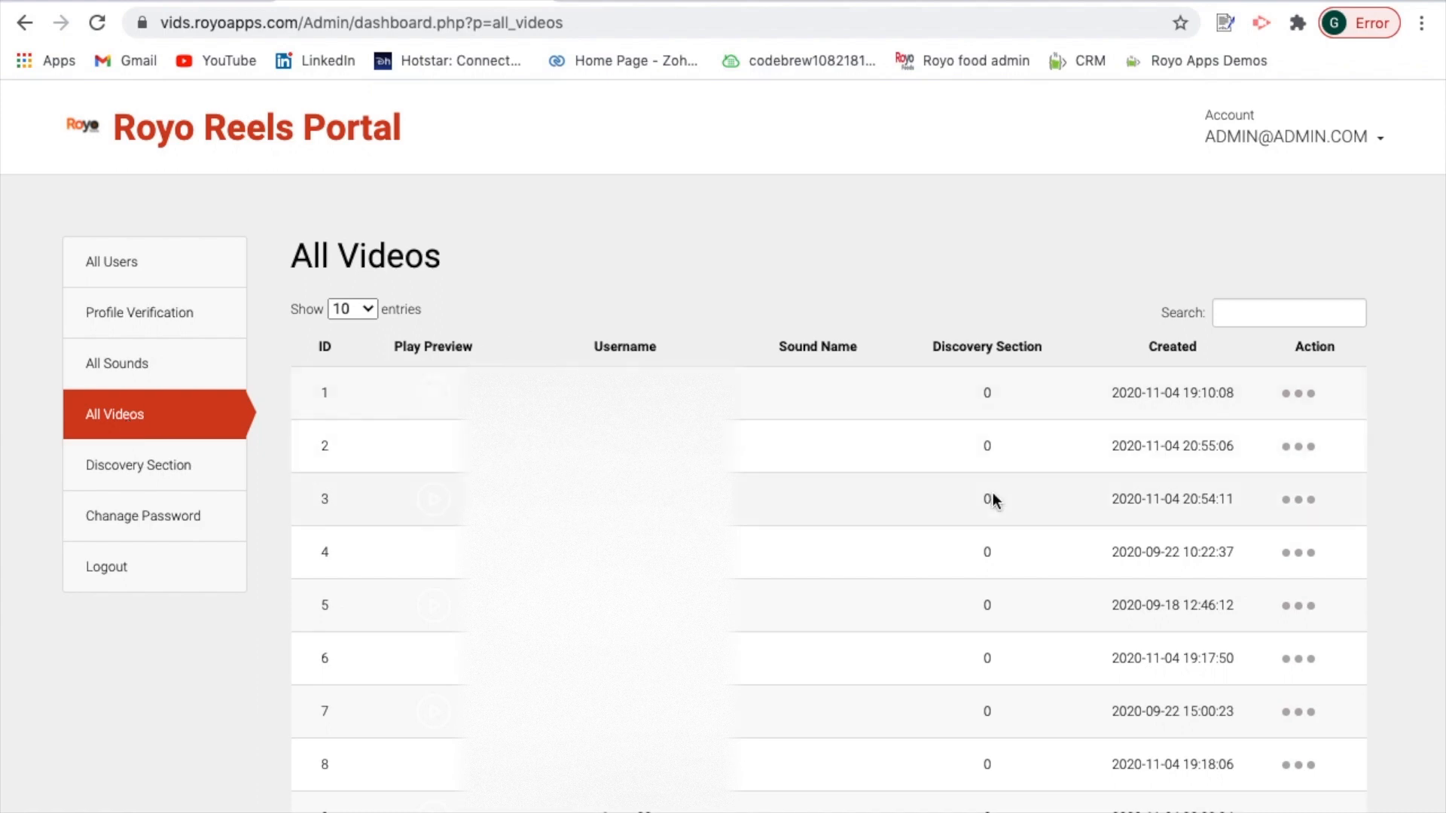
{"action": "mouse_move", "coordinate": [1199, 433]}
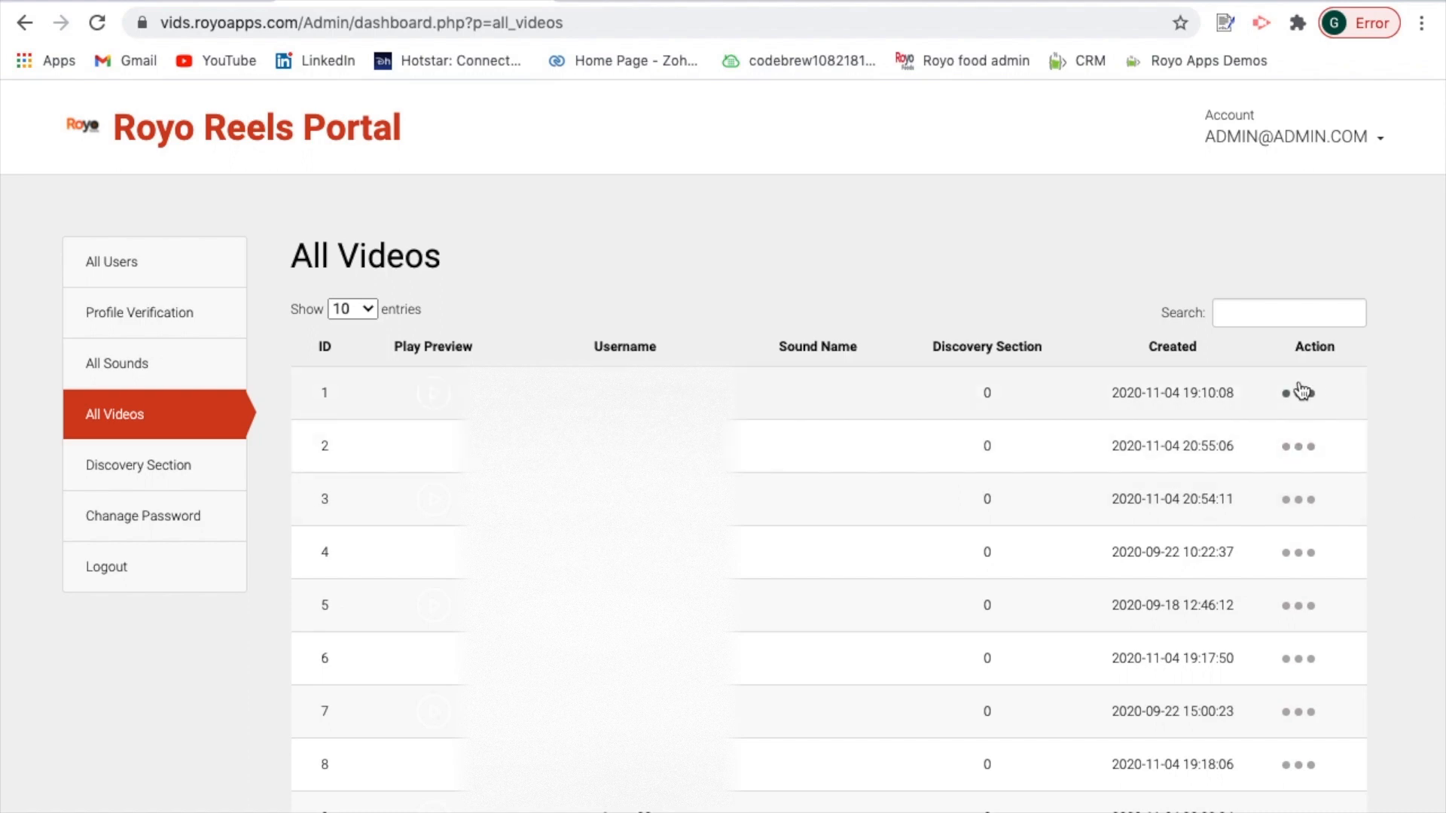
{"action": "left_click", "coordinate": [1303, 394]}
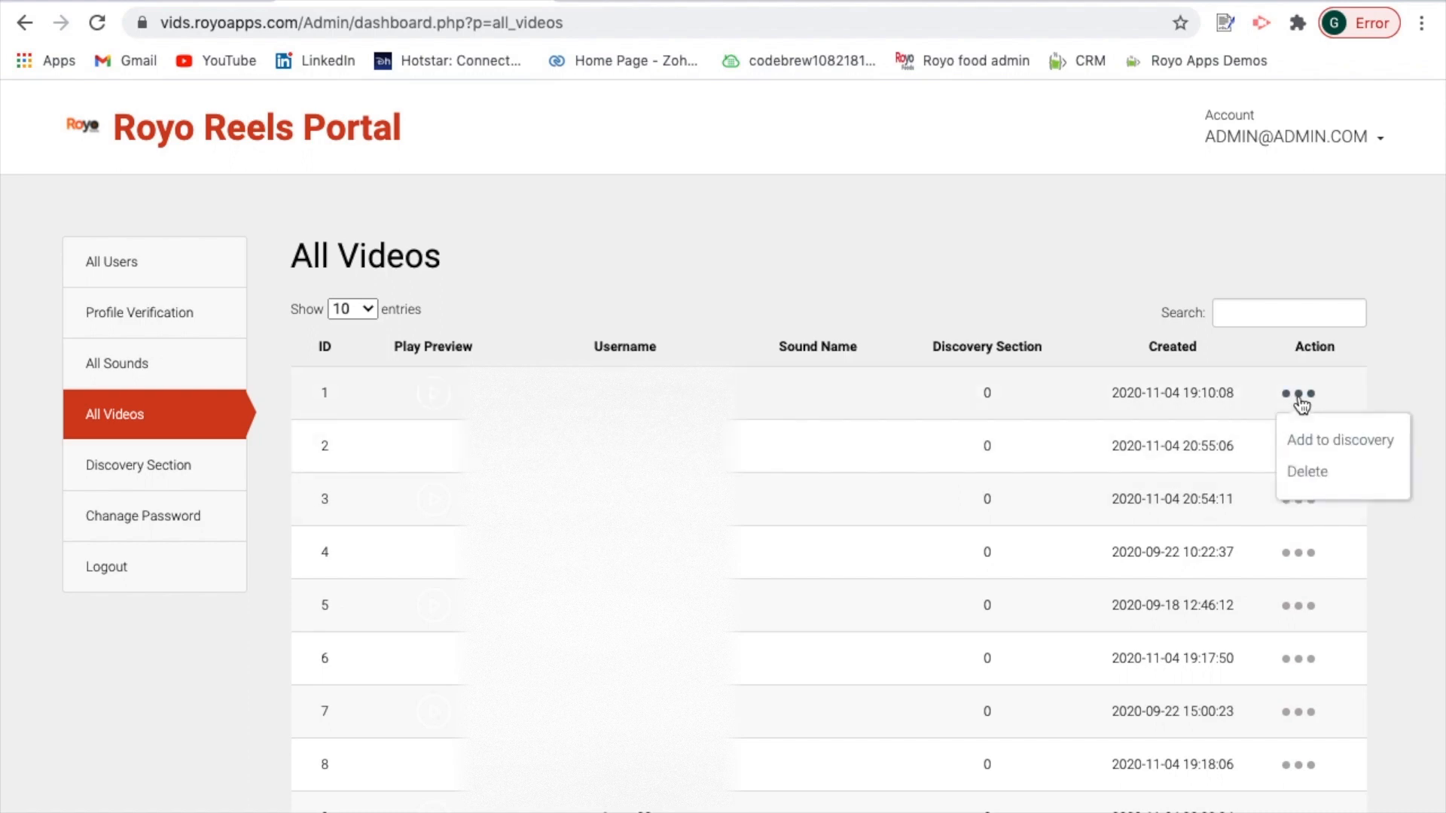
{"action": "mouse_move", "coordinate": [1313, 449]}
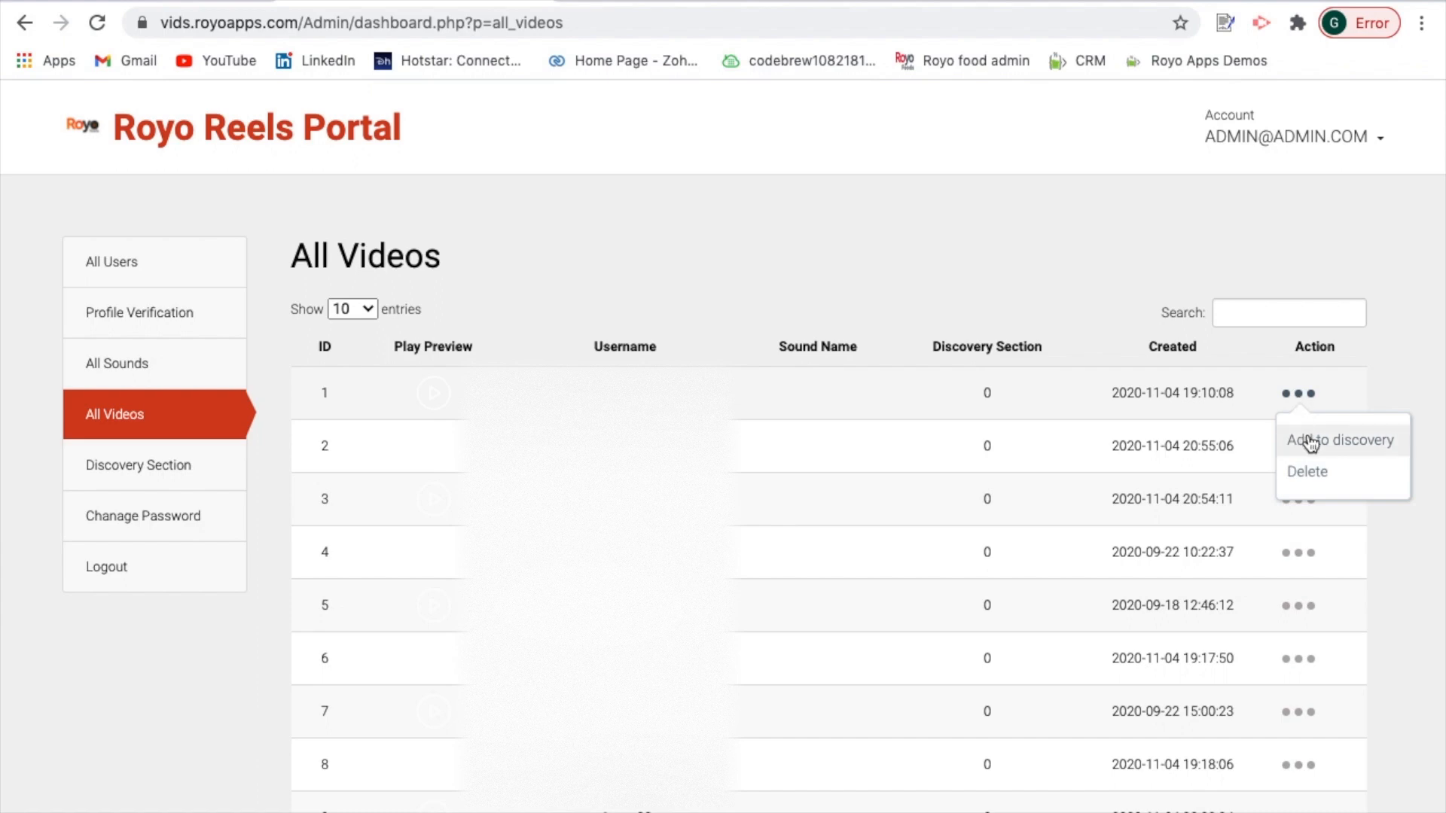
{"action": "mouse_move", "coordinate": [139, 480]}
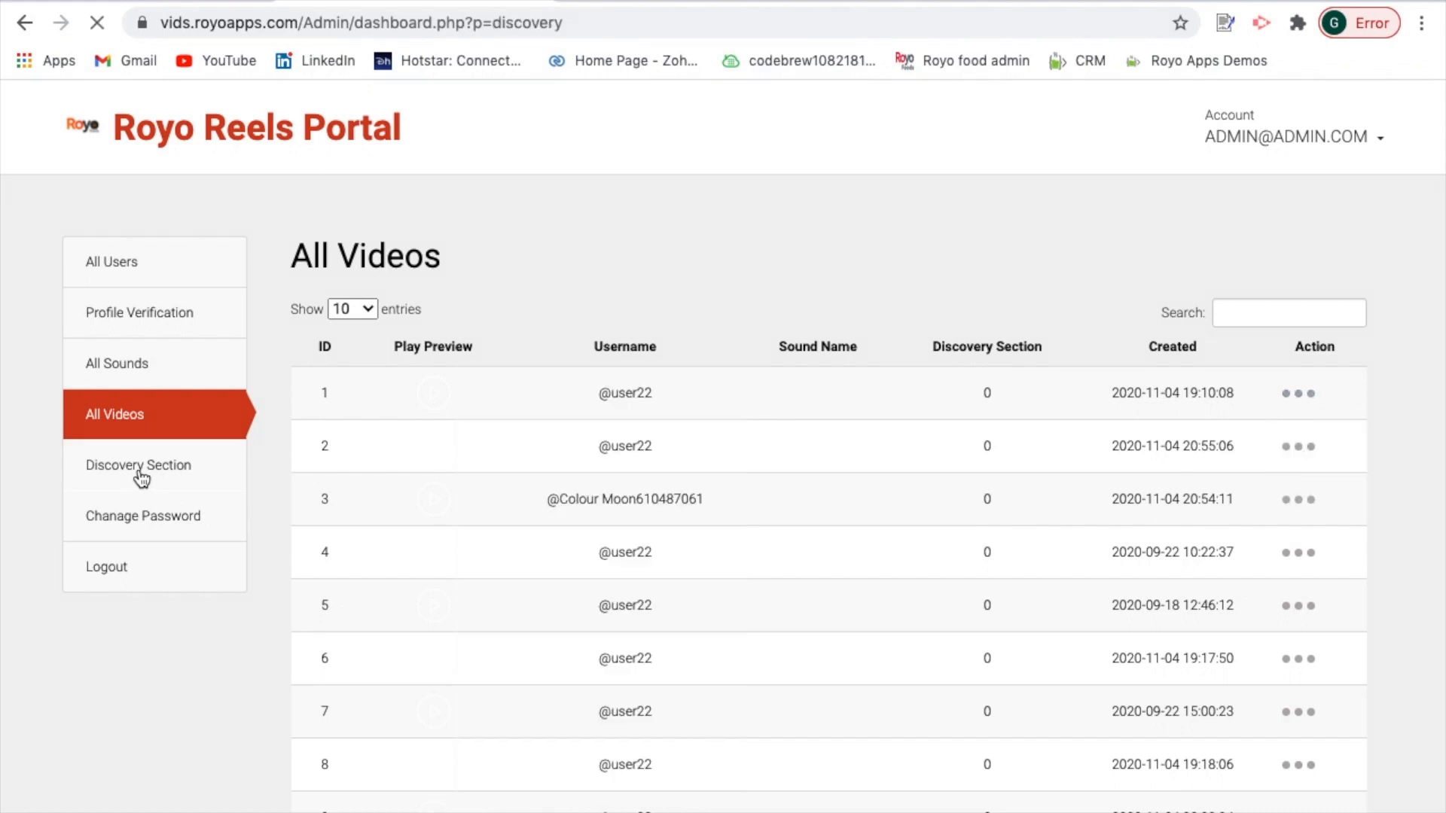
Start an Add Discovery Section form on Discovery Sections and cancel it without saving.
{"action": "left_click", "coordinate": [139, 465]}
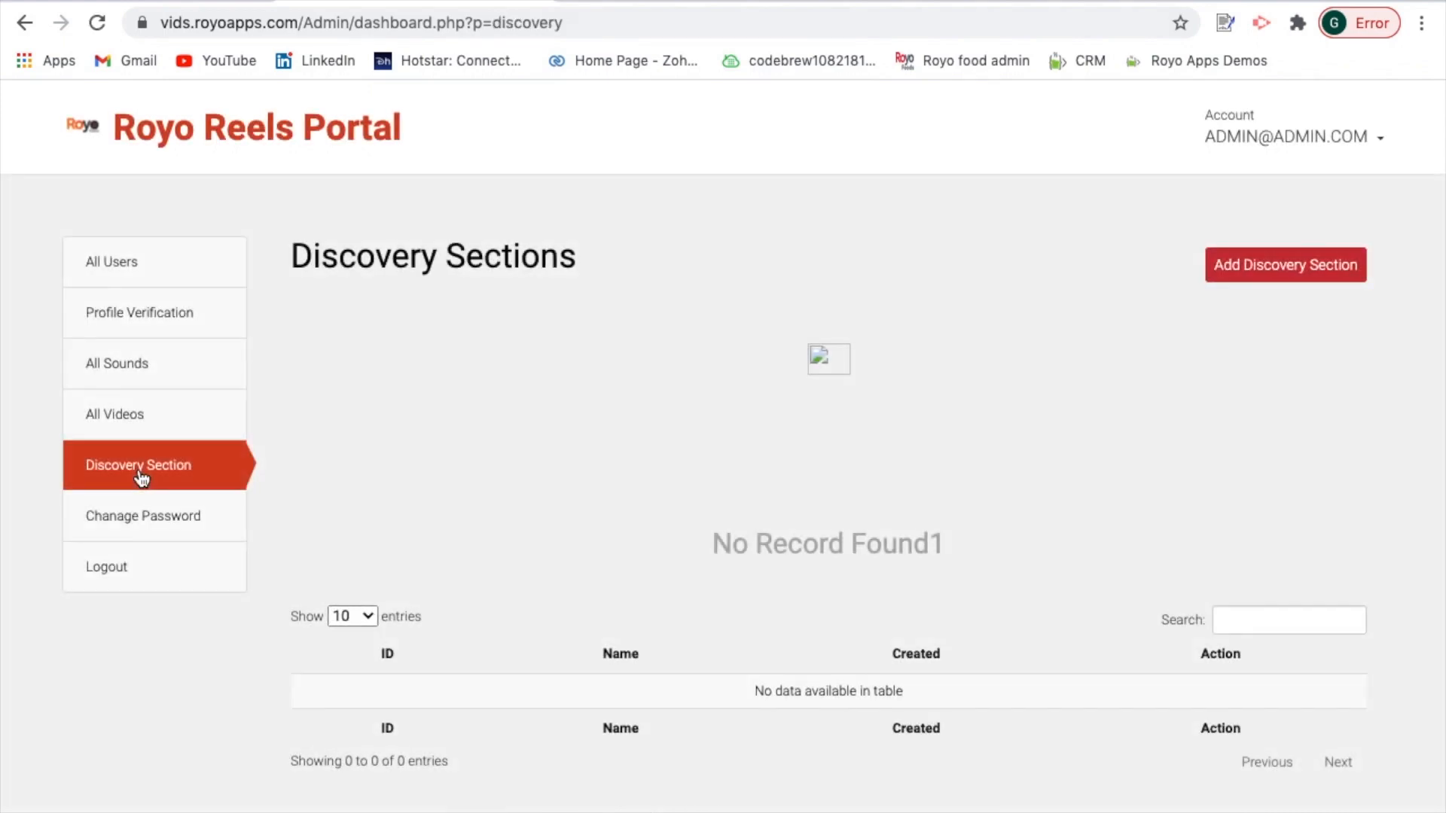
{"action": "mouse_move", "coordinate": [1248, 243]}
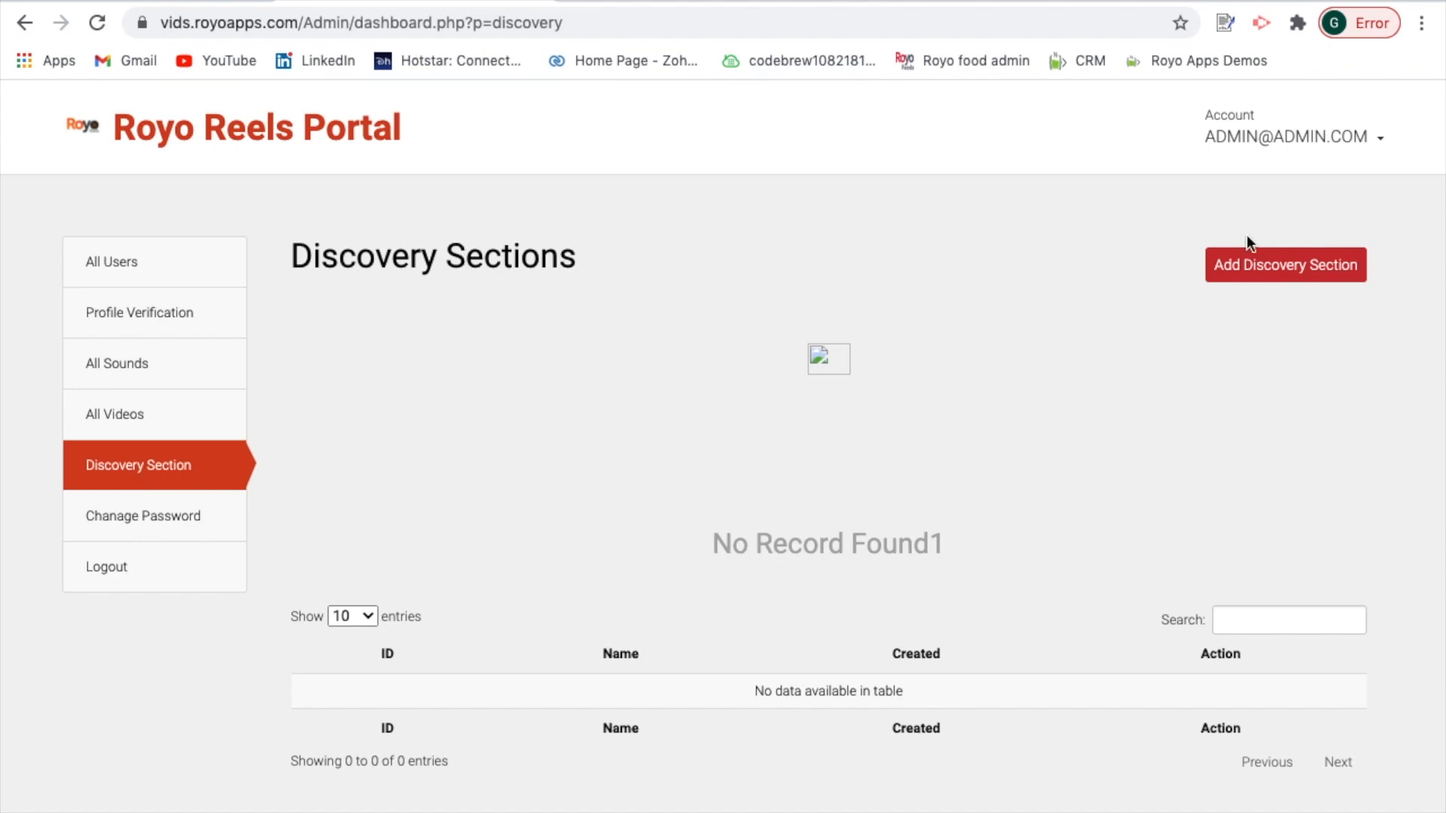
{"action": "mouse_move", "coordinate": [1321, 338]}
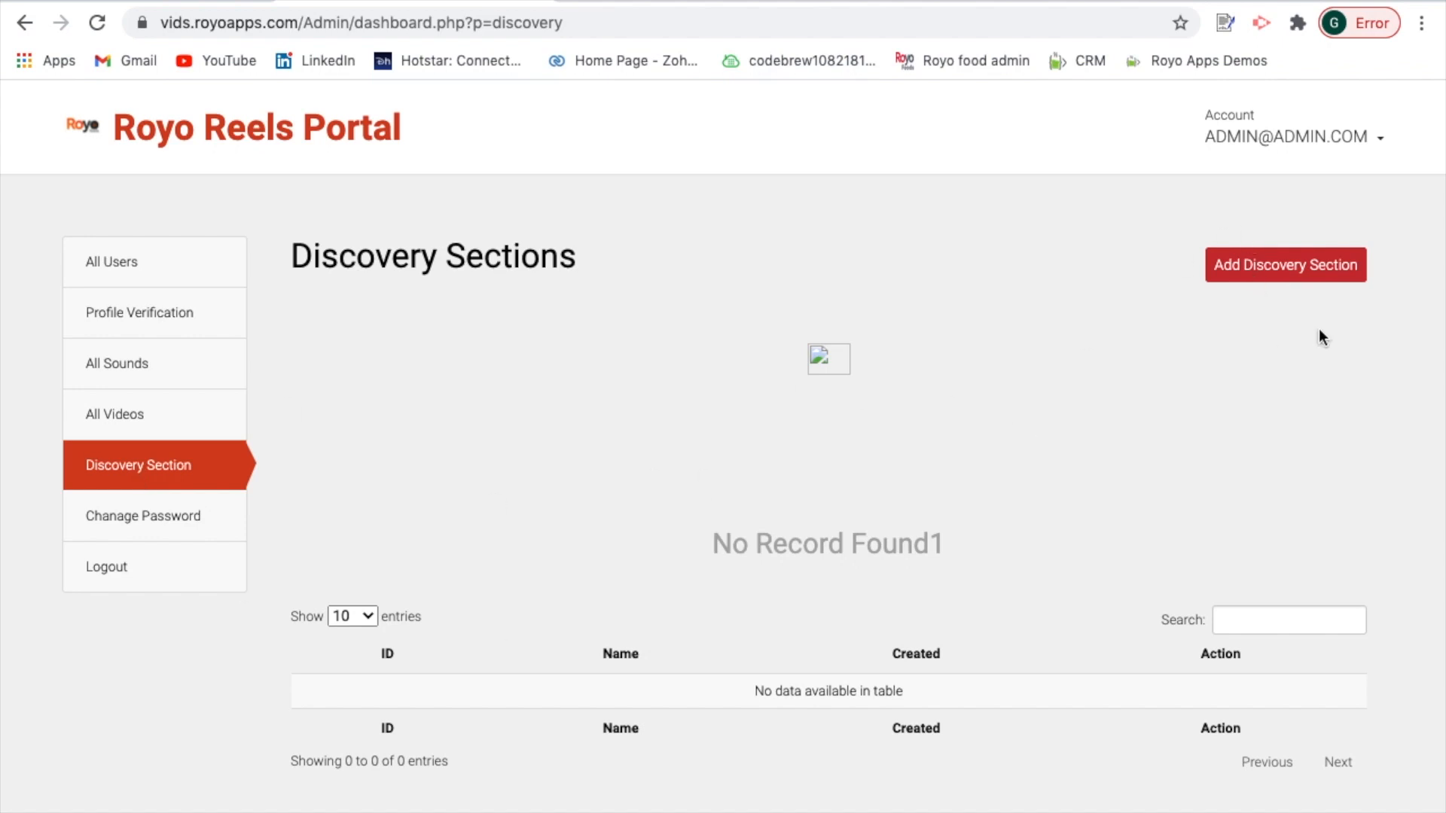
{"action": "mouse_move", "coordinate": [1285, 286]}
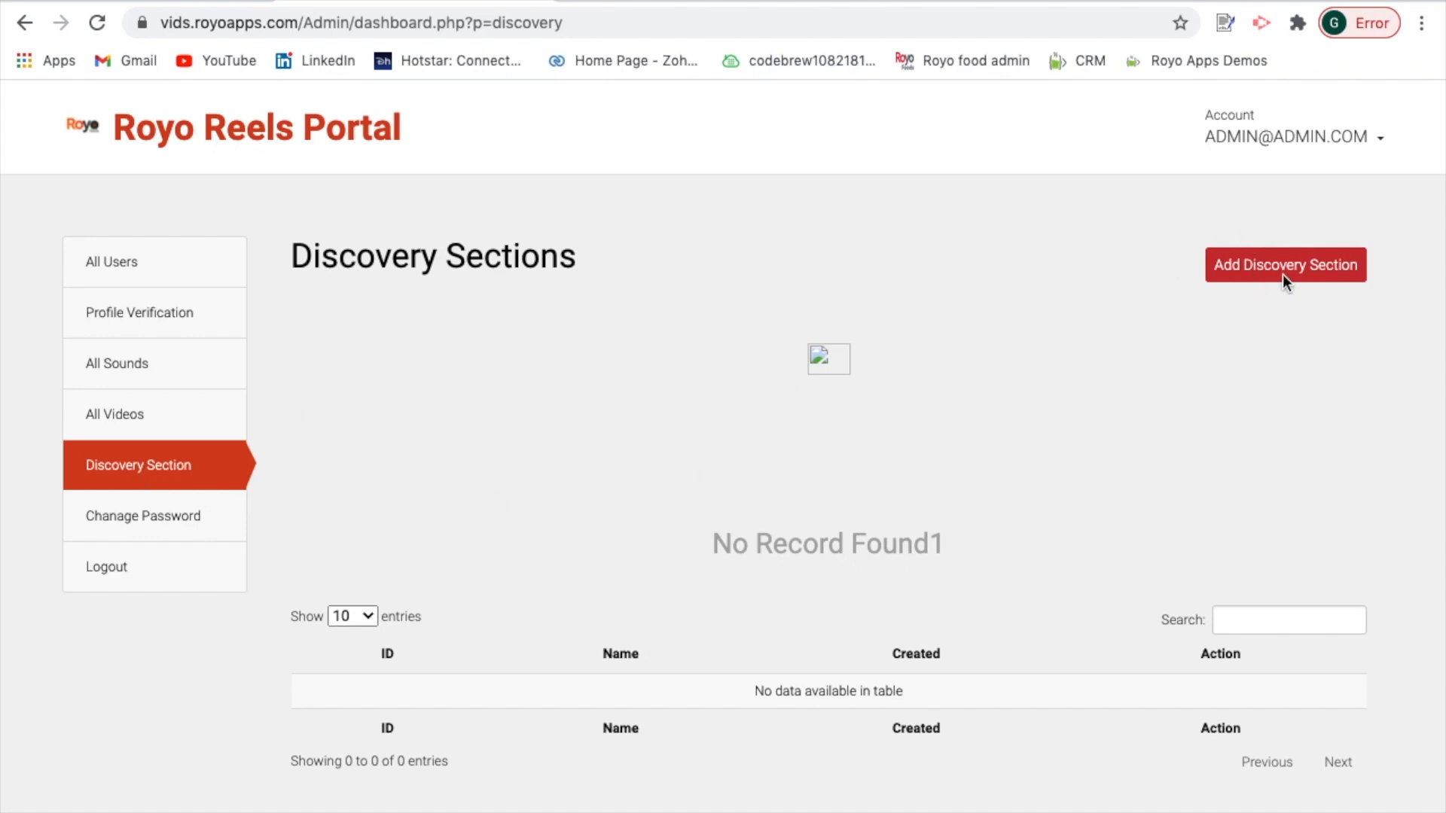
{"action": "left_click", "coordinate": [1285, 264]}
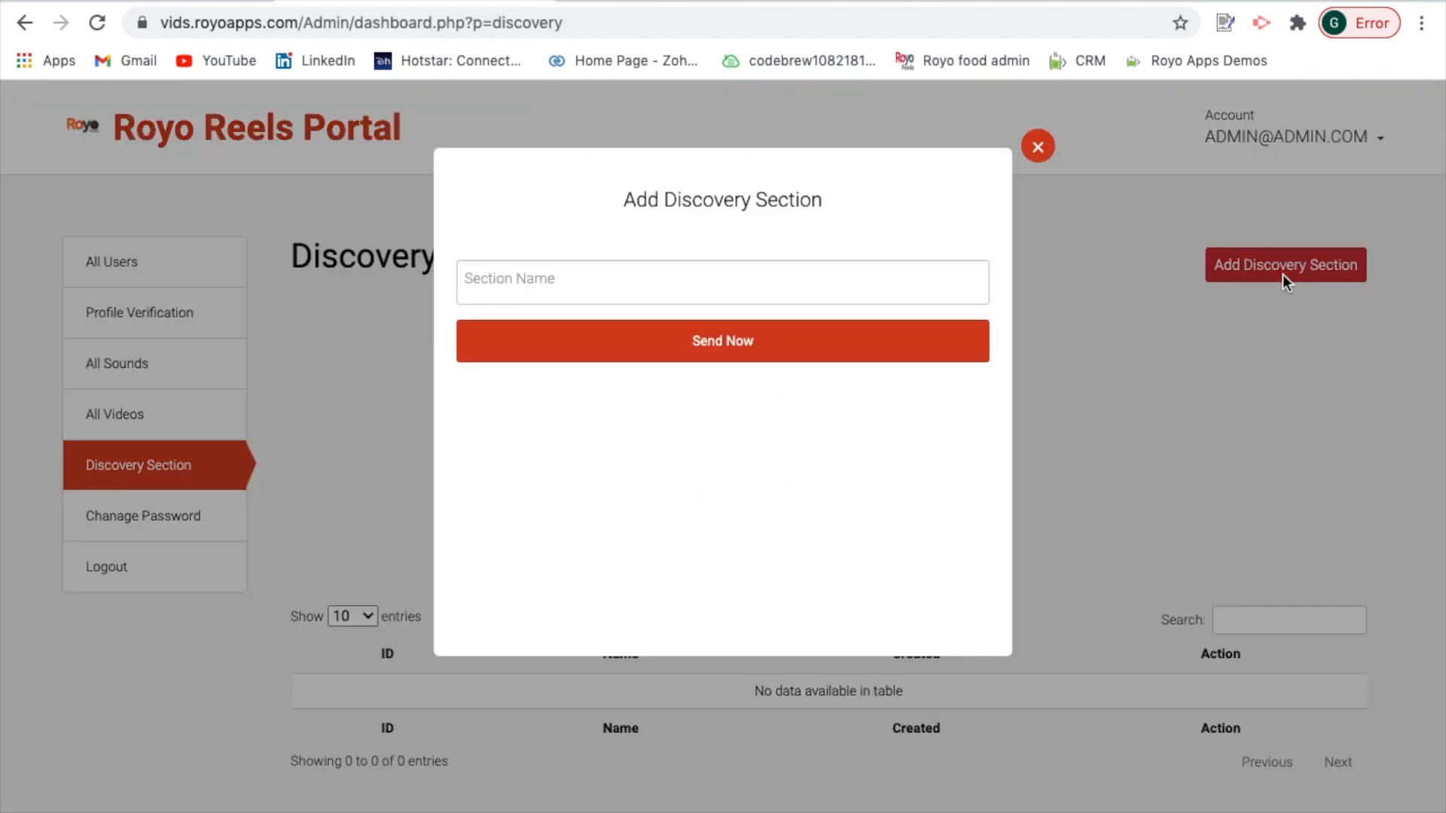
{"action": "left_click", "coordinate": [752, 282]}
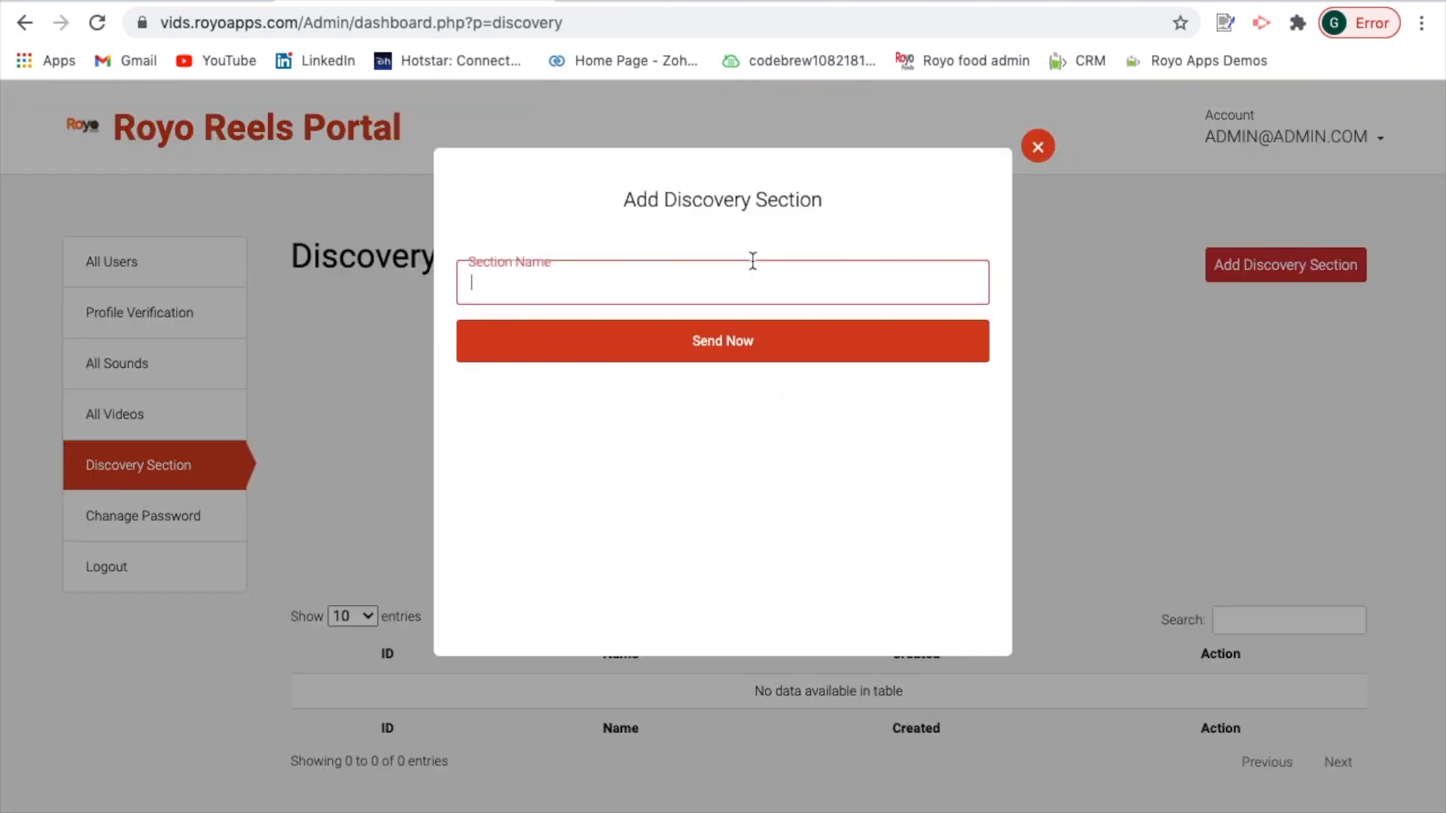
{"action": "left_click", "coordinate": [1038, 145]}
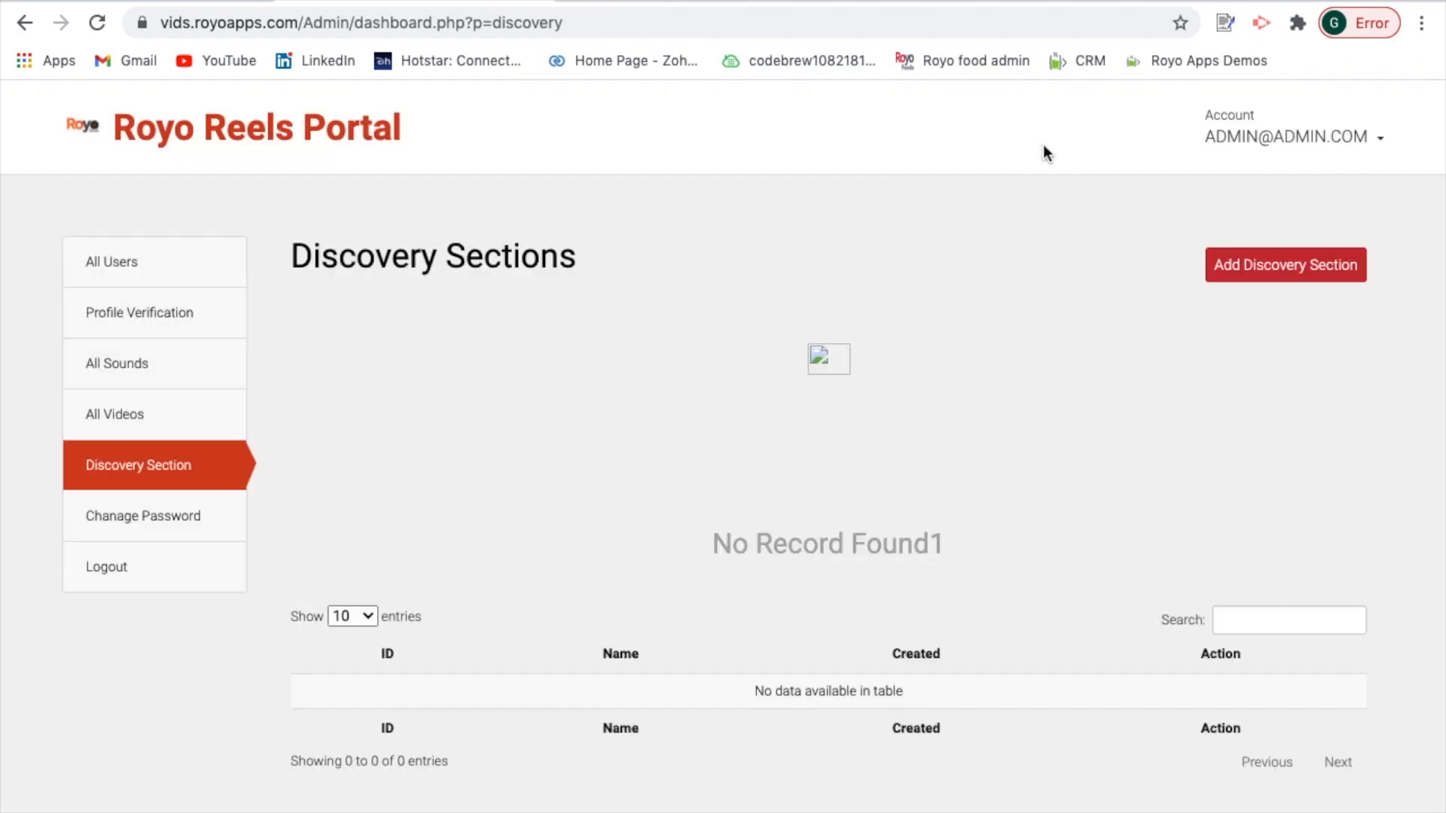
{"action": "mouse_move", "coordinate": [164, 529]}
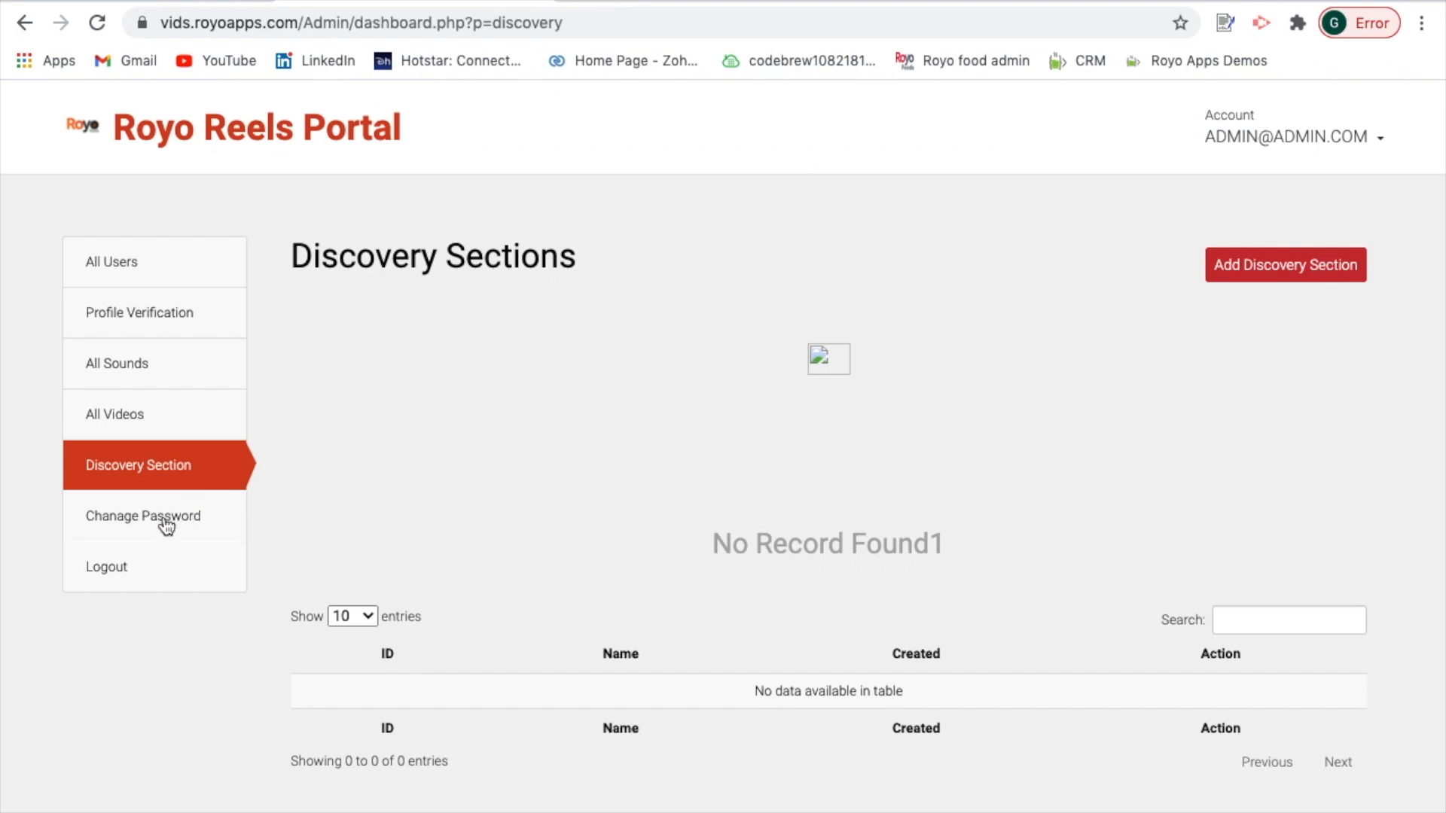
{"action": "mouse_move", "coordinate": [139, 545]}
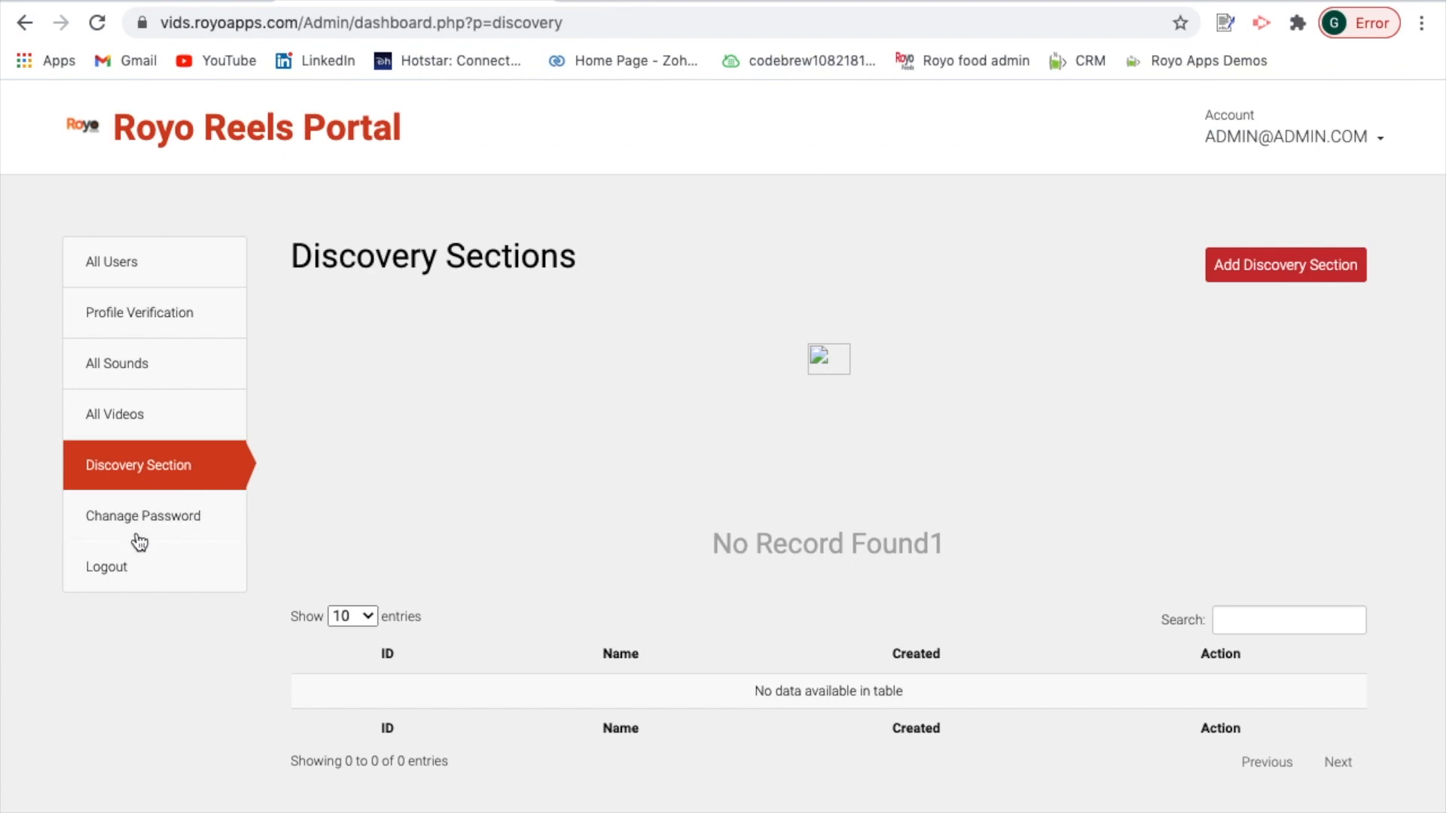
{"action": "mouse_move", "coordinate": [120, 588]}
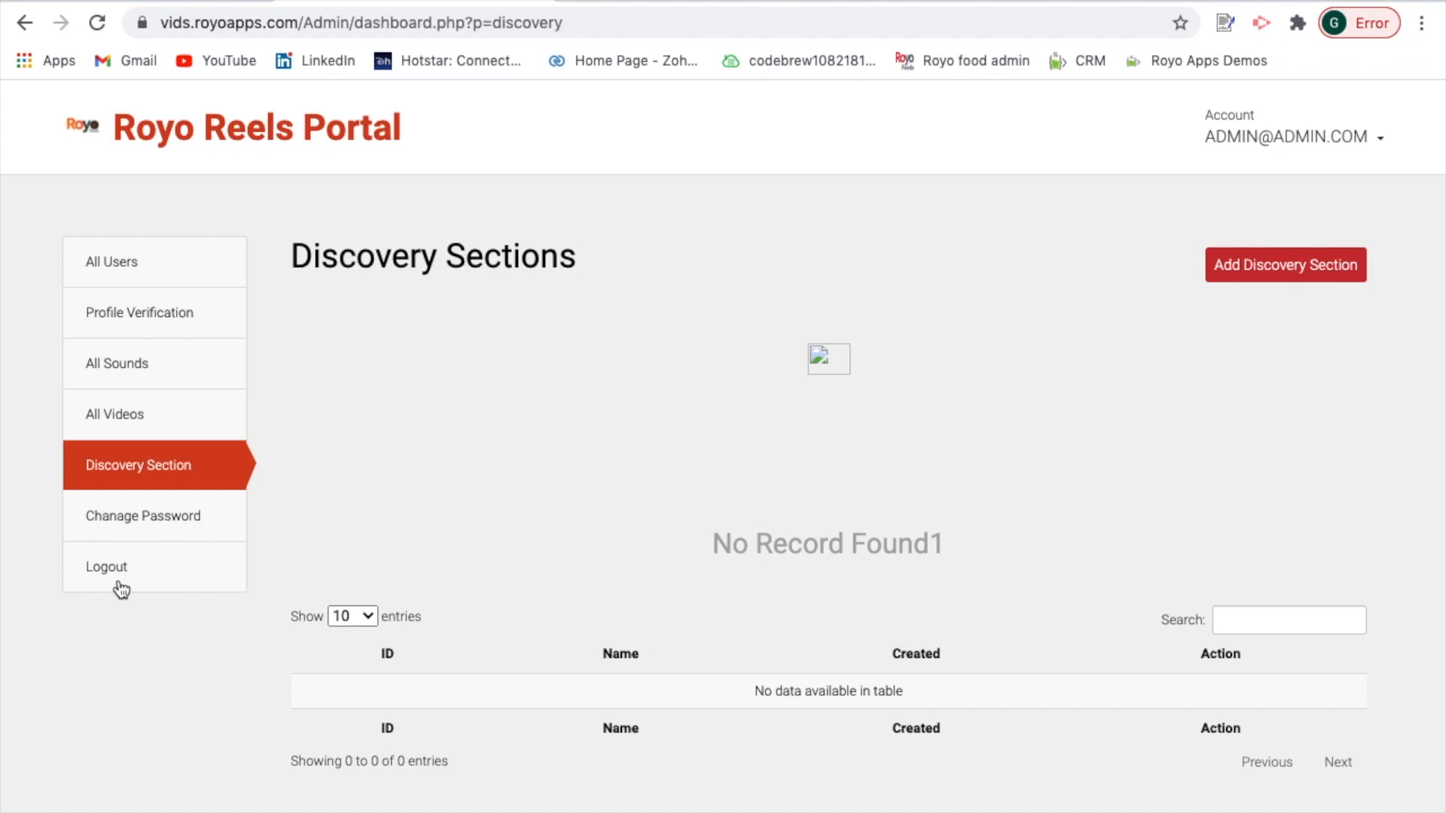